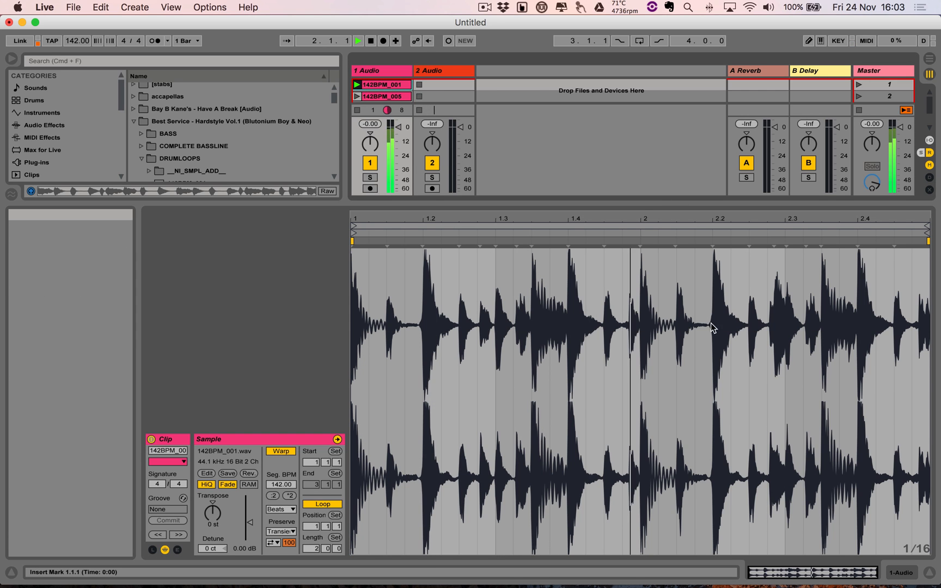
Audition the 142BPM drum loops on track 1 by launching their clips in turn
click(358, 40)
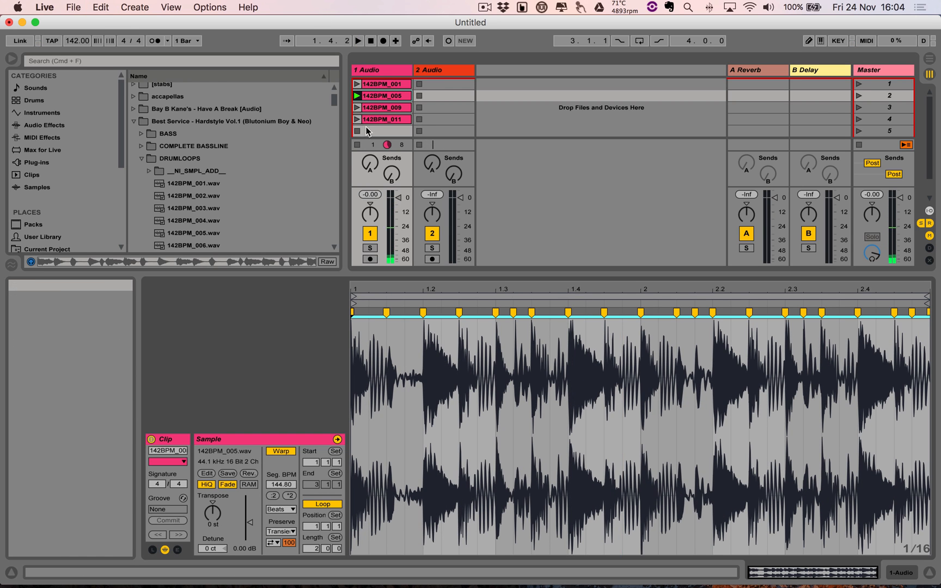
click(357, 108)
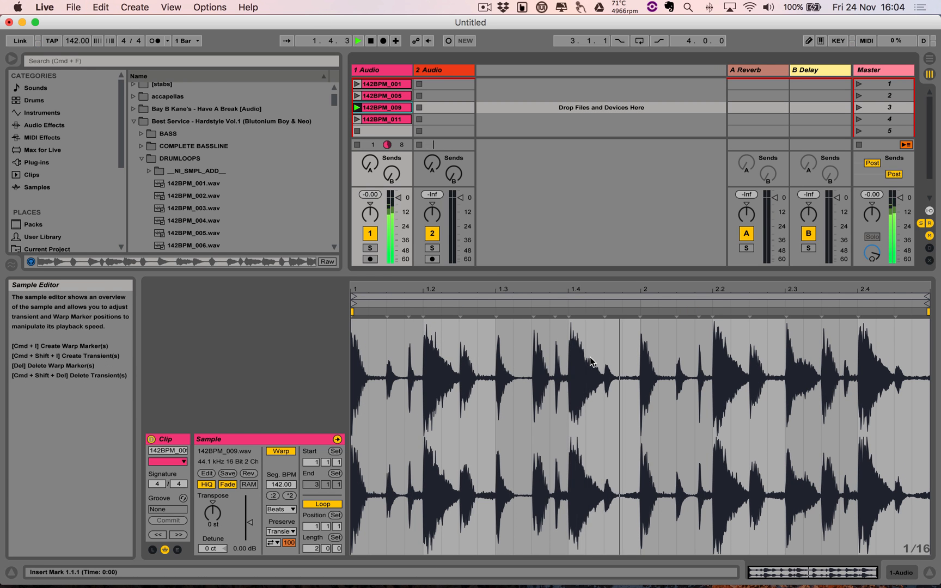
click(383, 119)
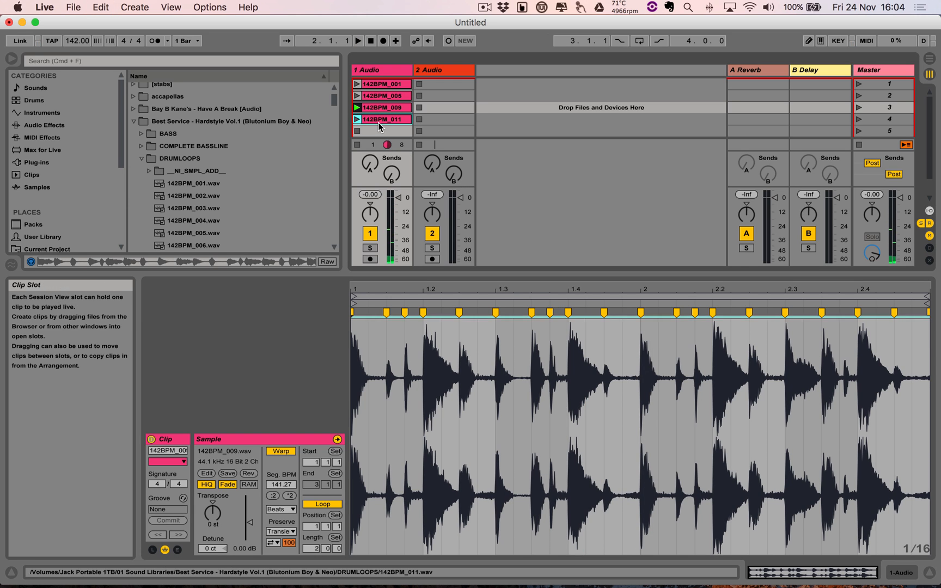
click(384, 118)
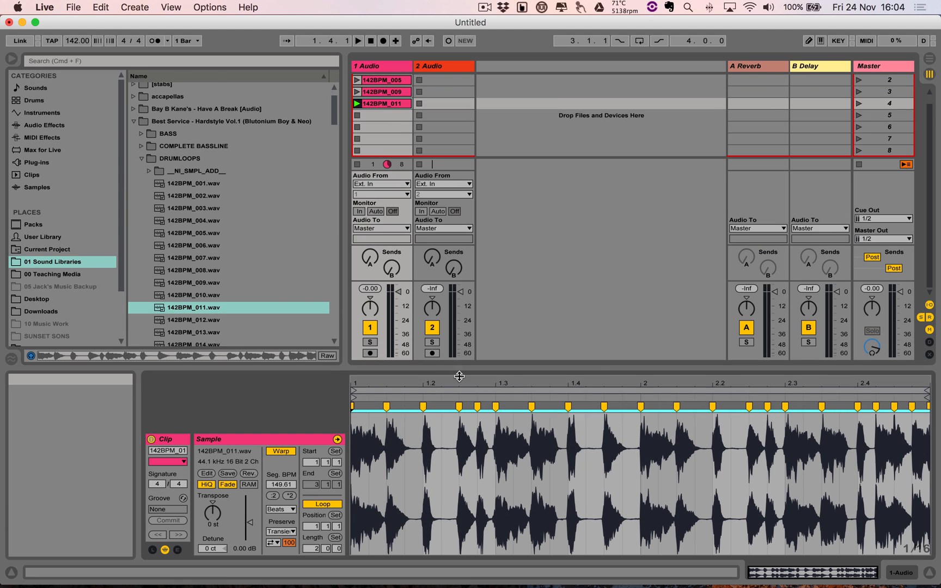
Slice the 142BPM_001 clip to a new MIDI track using the Jack slicing preset
right_click(58, 79)
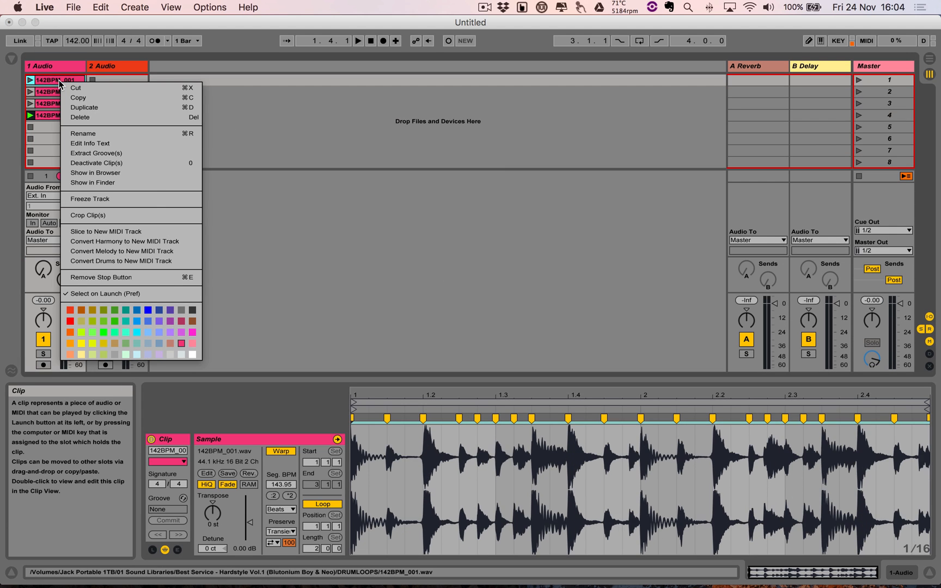
click(107, 232)
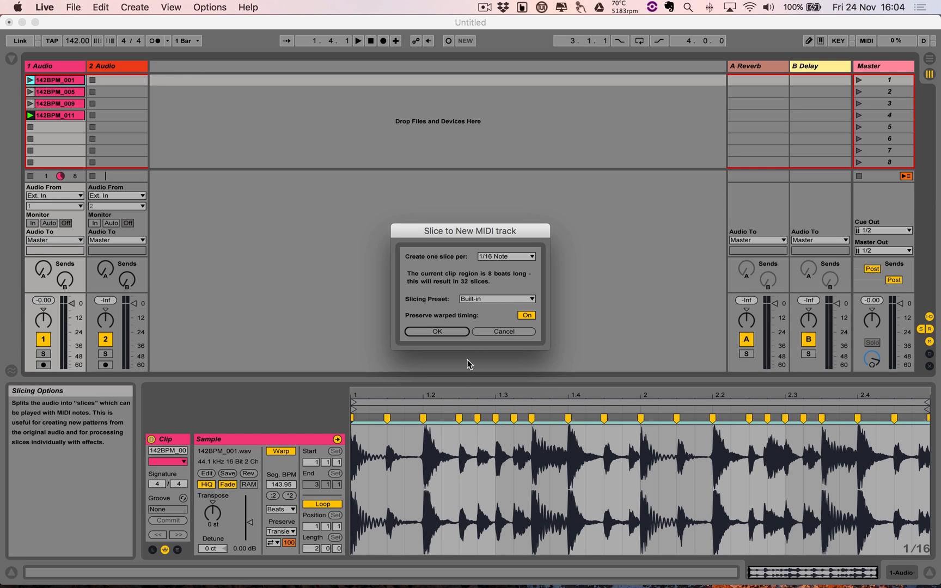
click(496, 298)
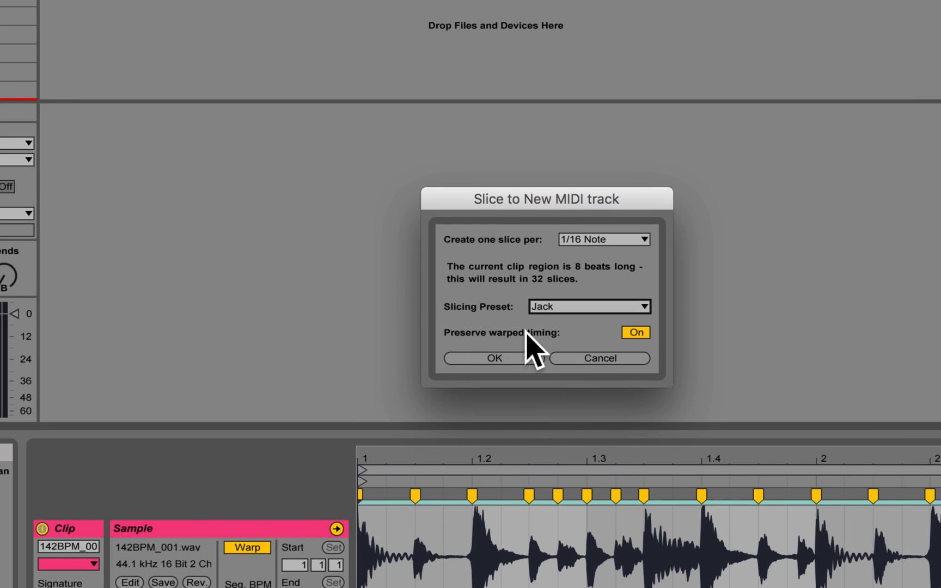
mouse_move(536, 351)
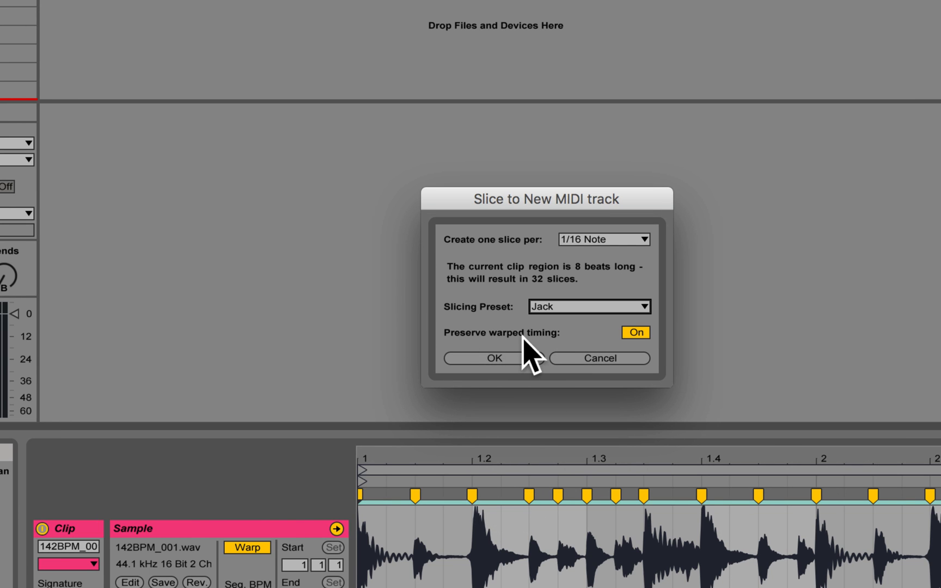
click(493, 359)
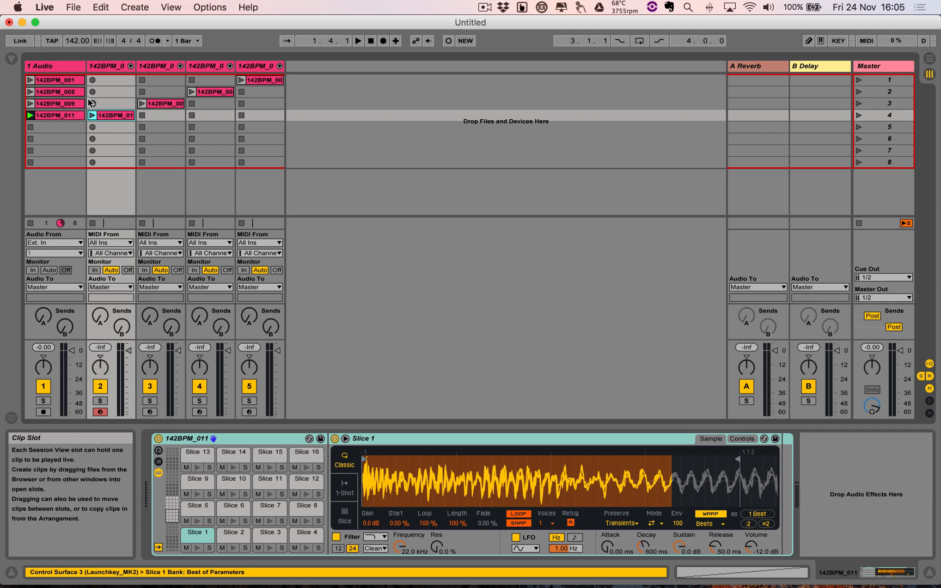
mouse_move(56, 66)
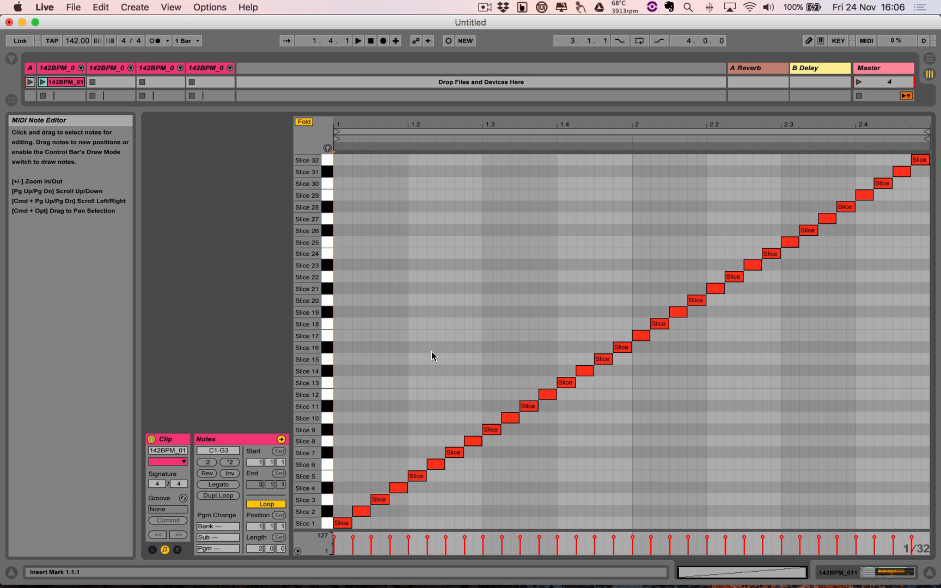
mouse_move(556, 416)
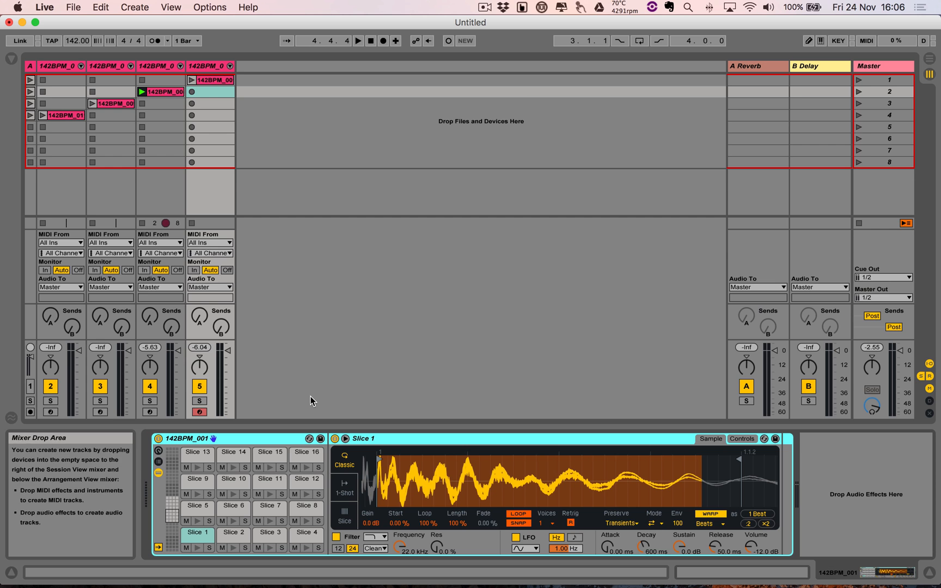
mouse_move(233, 452)
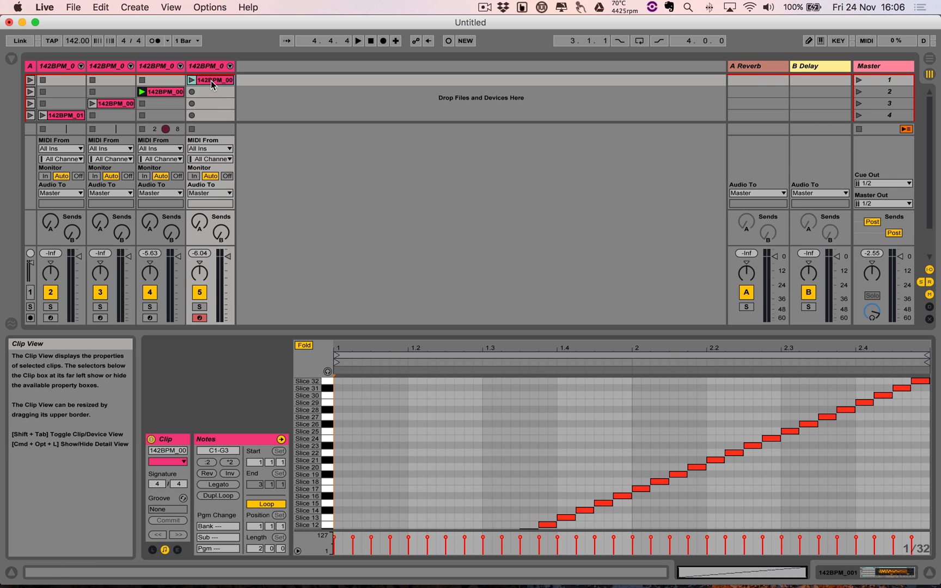
Group the sliced 142BPM_001 Simpler into an Instrument Rack and select its first chain
click(208, 66)
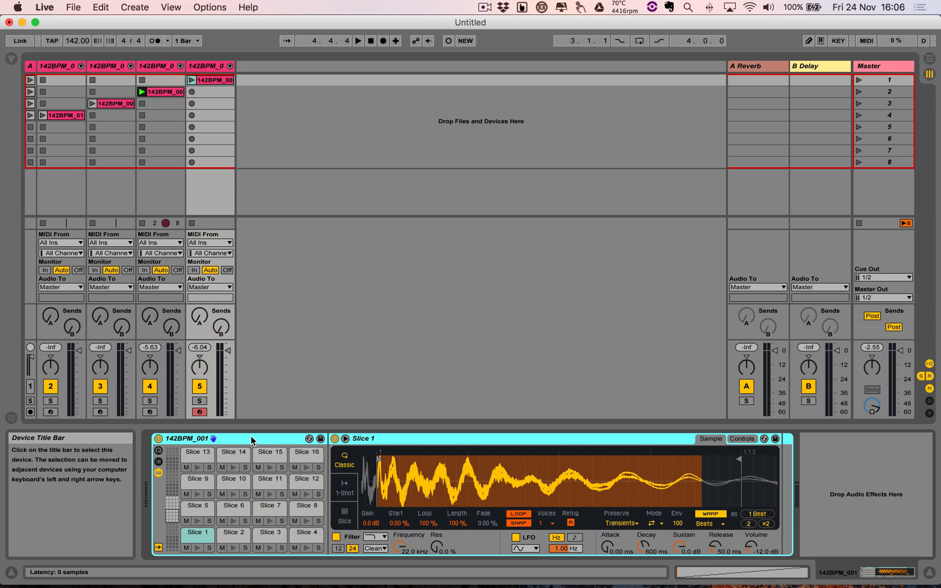
click(100, 7)
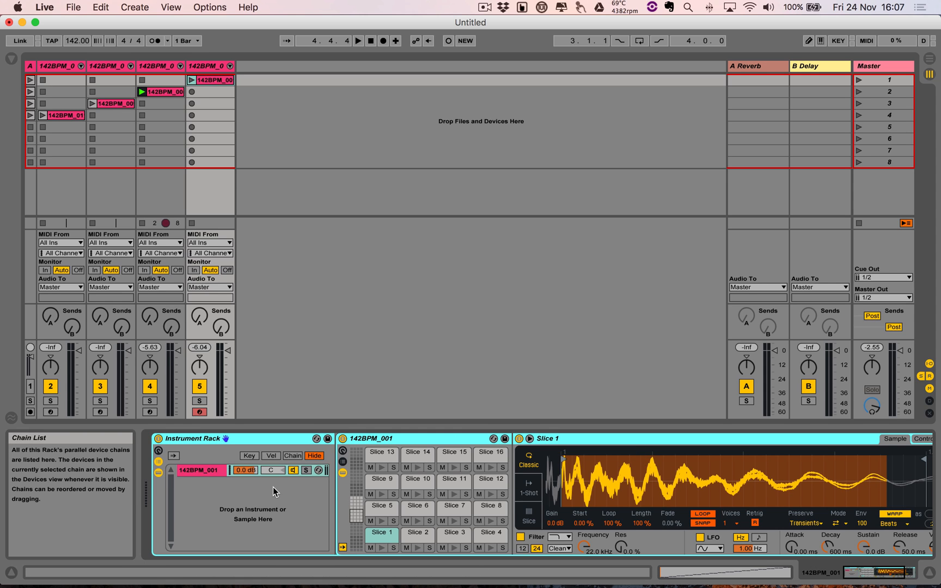
click(198, 469)
text(1)
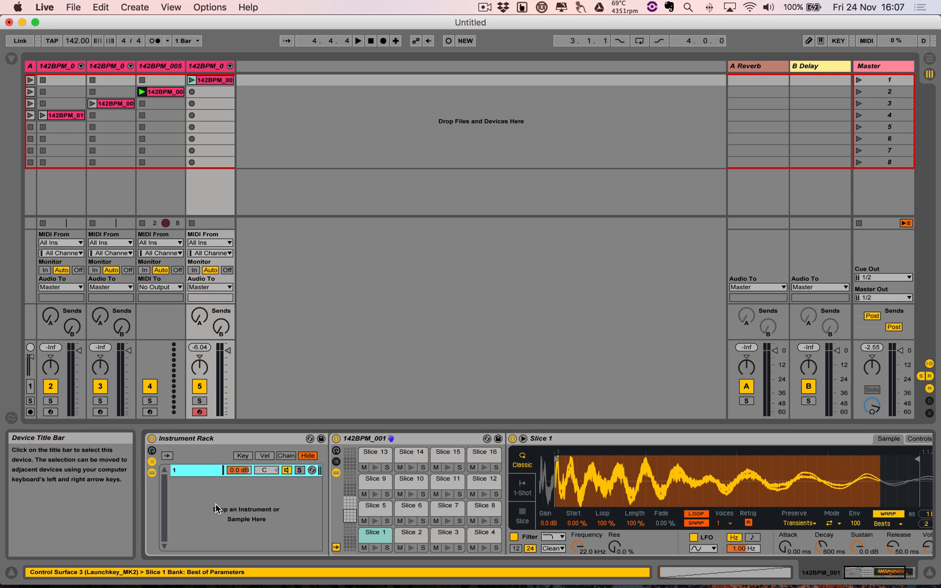
Paste the other three sliced Simplers into the rack's chain list as new chains
right_click(246, 519)
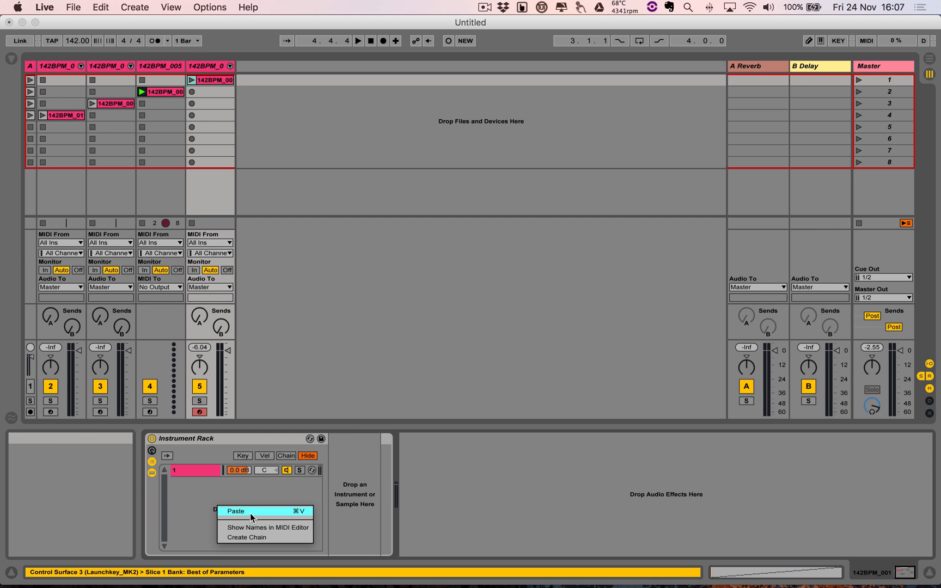
click(237, 511)
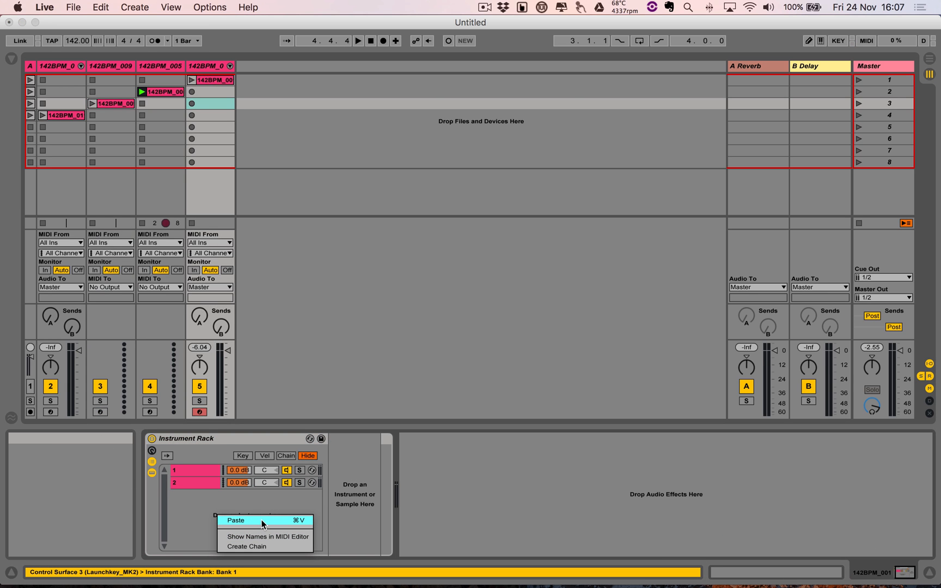
click(235, 520)
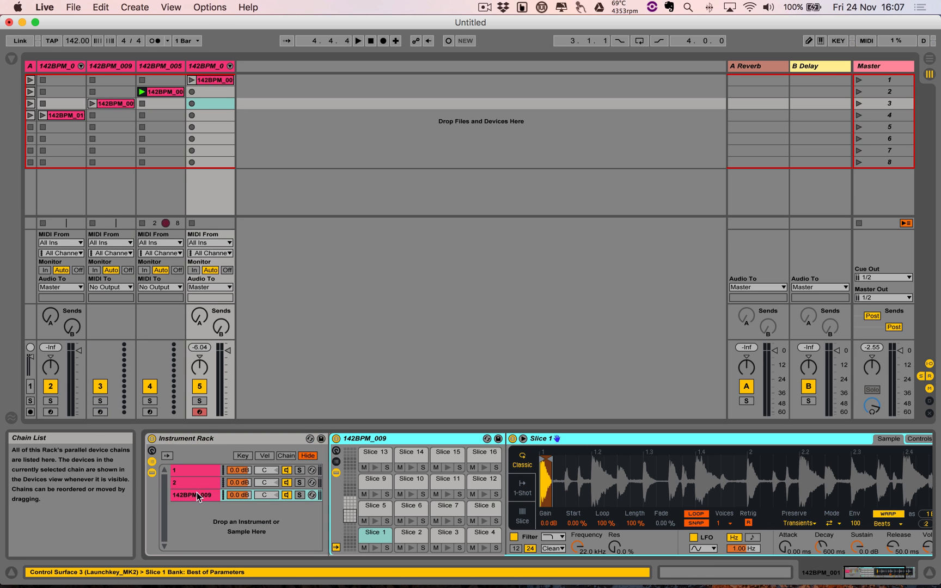
click(195, 494)
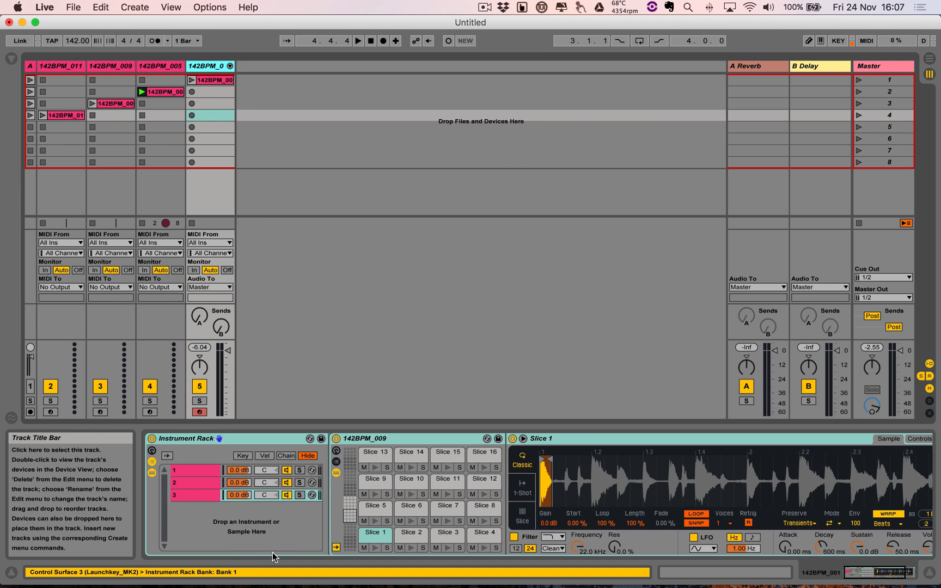
right_click(247, 525)
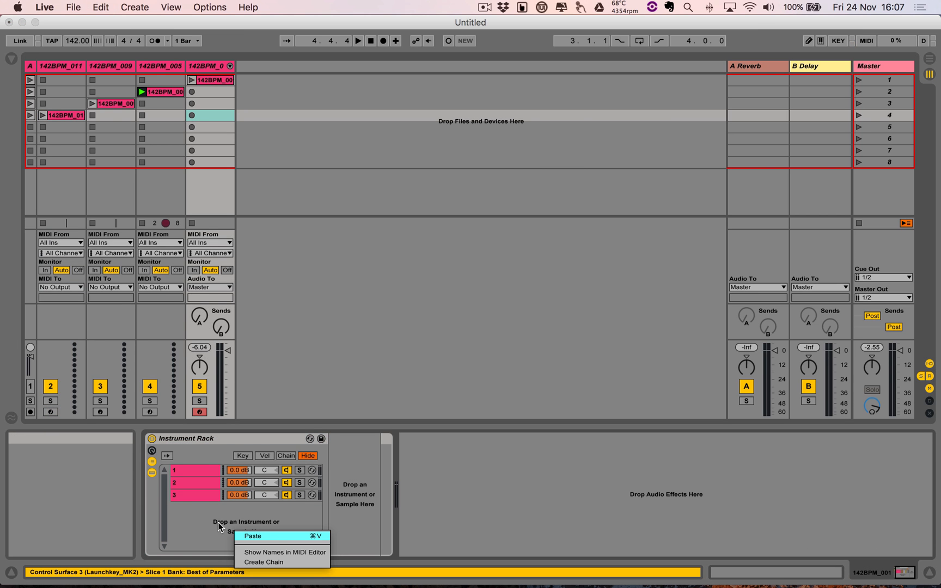
click(252, 536)
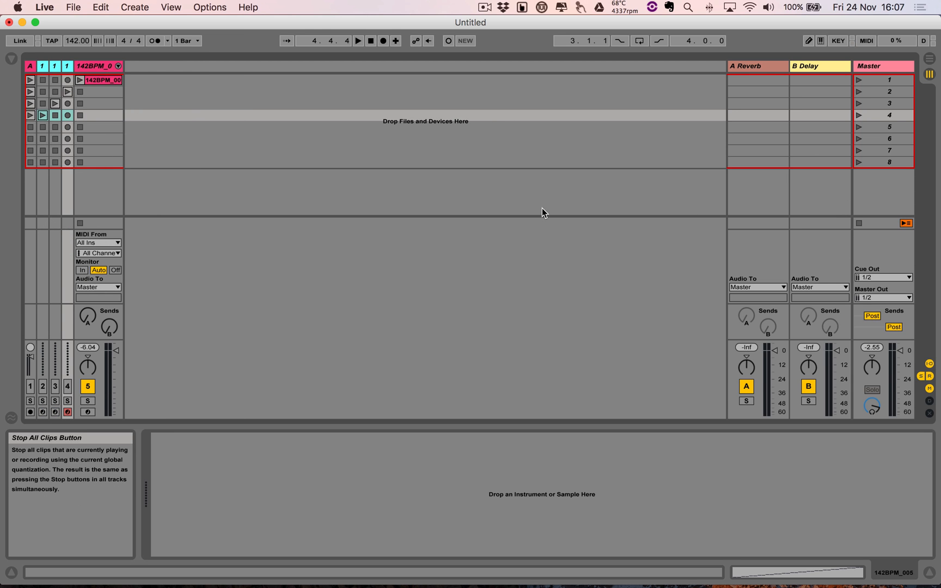
Launch the sliced 142BPM clip on the remaining track to hear it through the four-chain rack
click(98, 91)
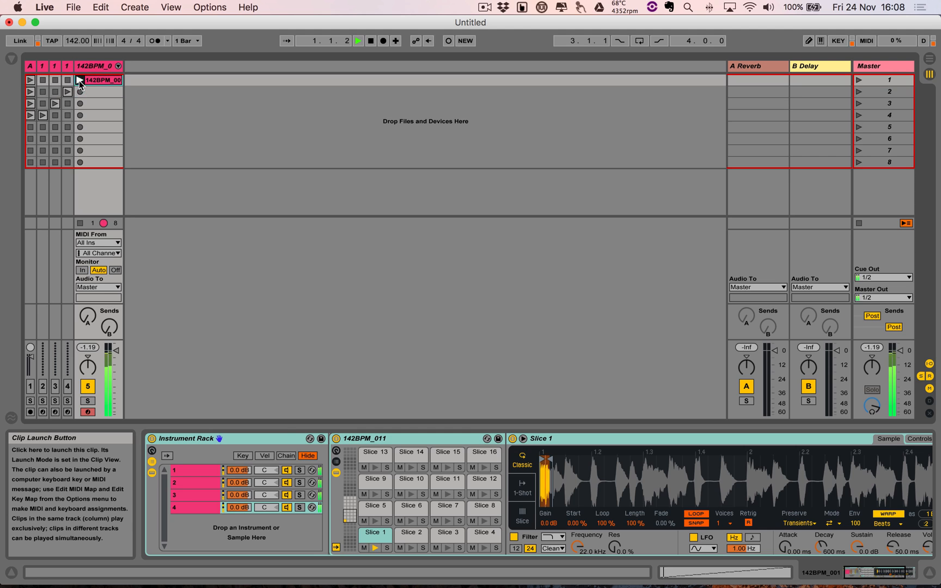
click(78, 80)
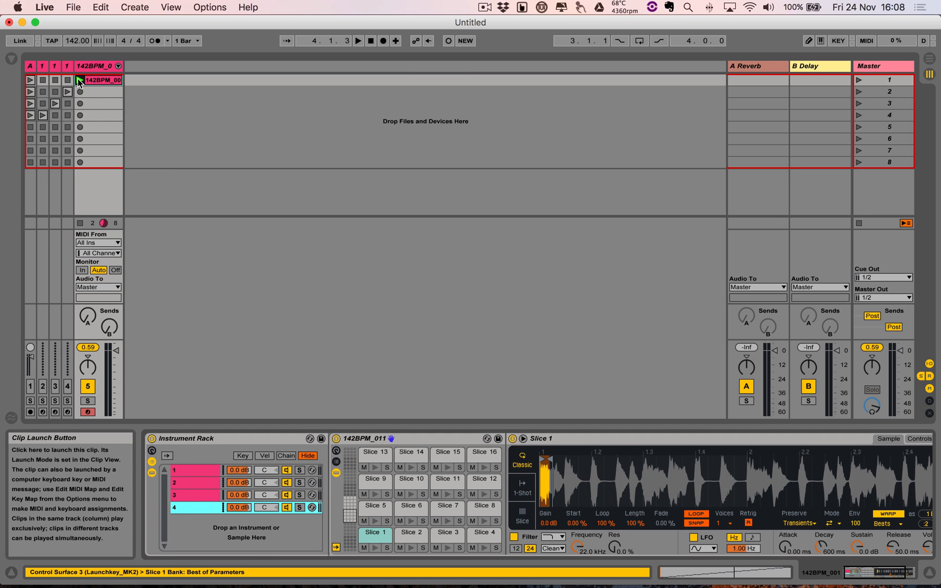
click(357, 40)
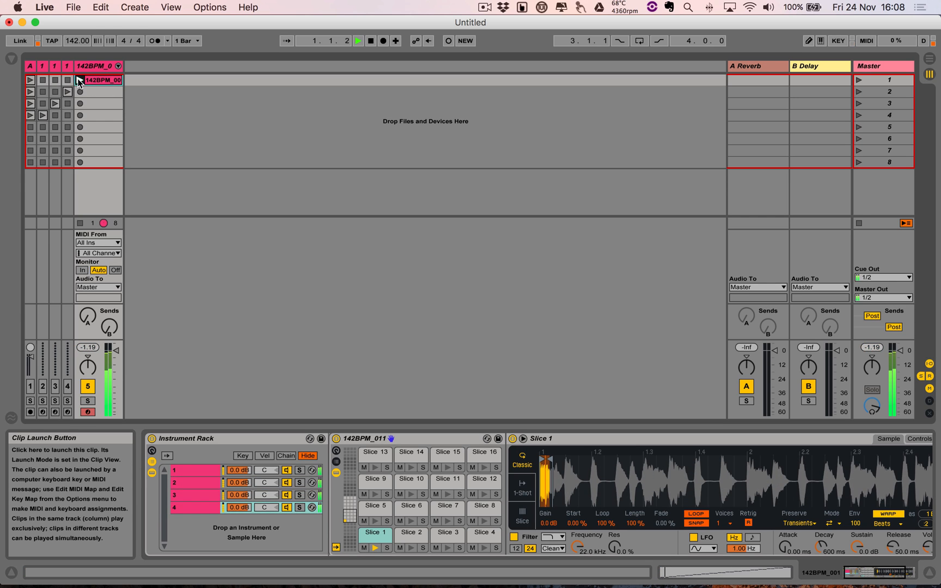
click(79, 79)
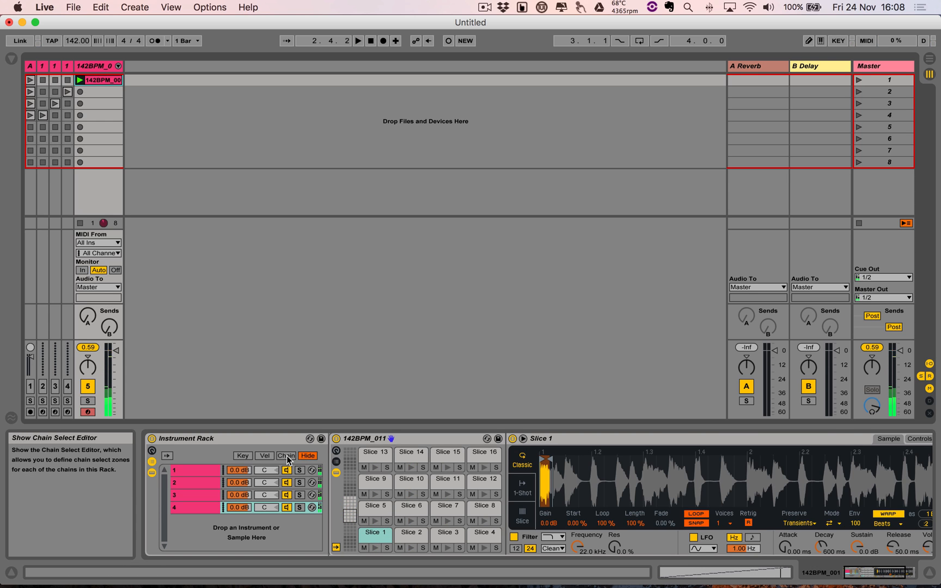
Show the Chain Select Editor with the four chains' zones spanning 0–127
click(286, 456)
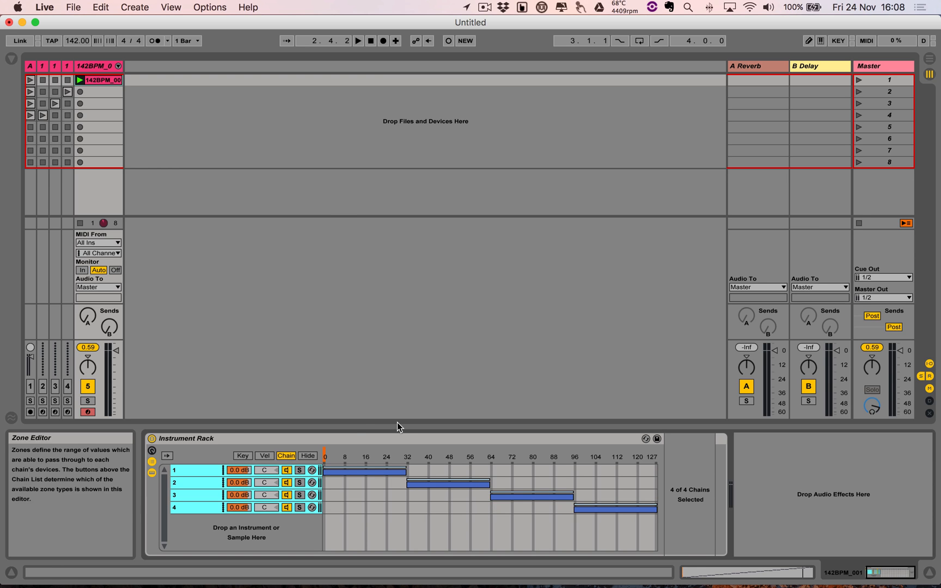
mouse_move(96, 84)
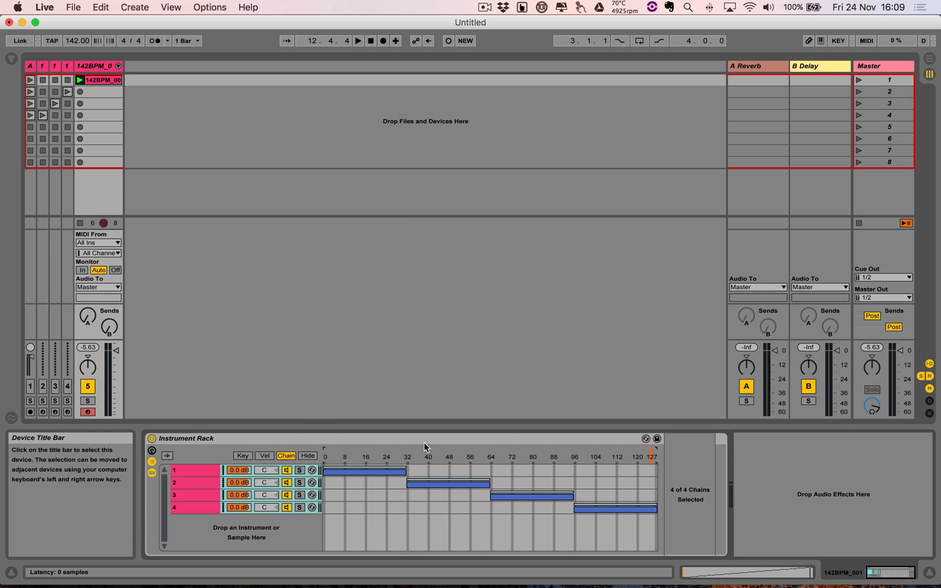
Duplicate chain 1 to the bottom of the rack and rename the copy '1 Distortion'
click(191, 469)
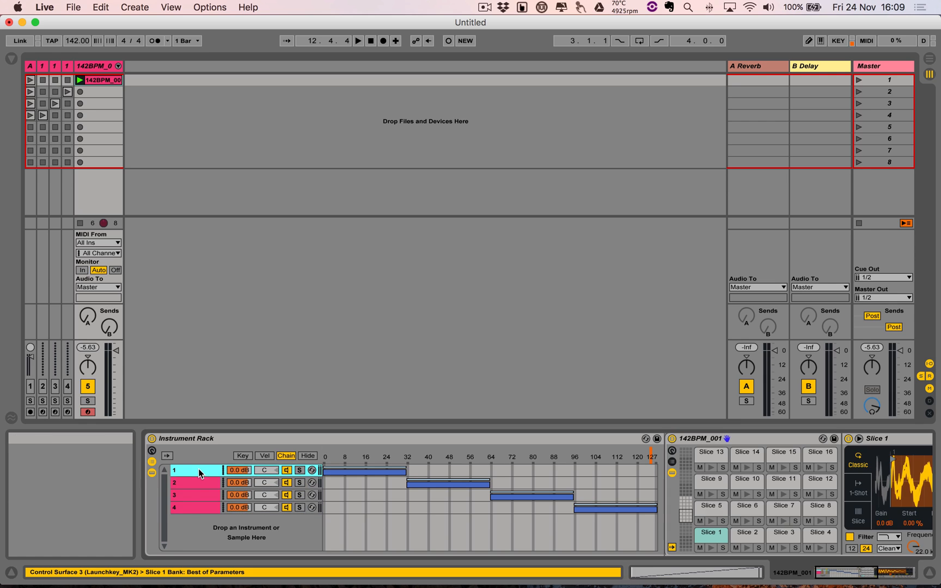
mouse_move(200, 474)
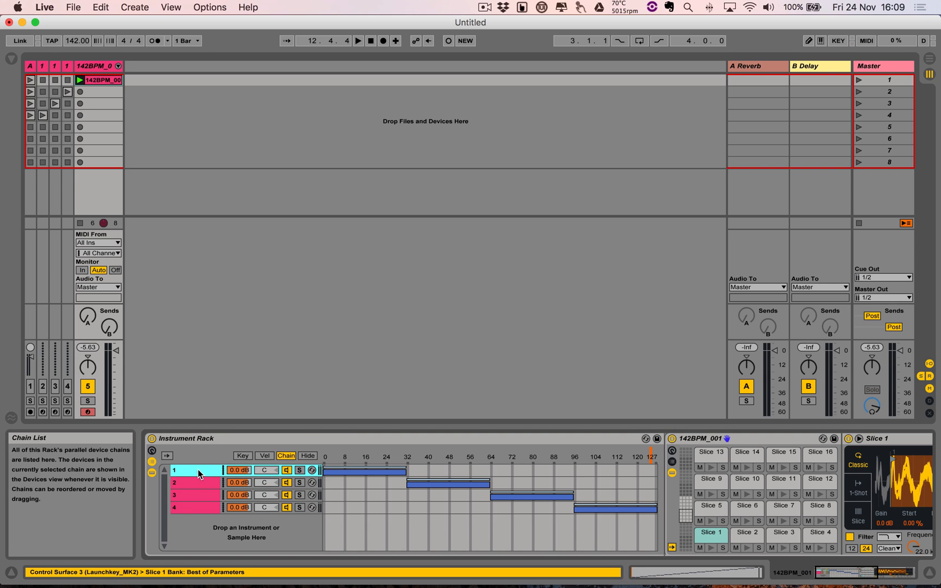
right_click(200, 470)
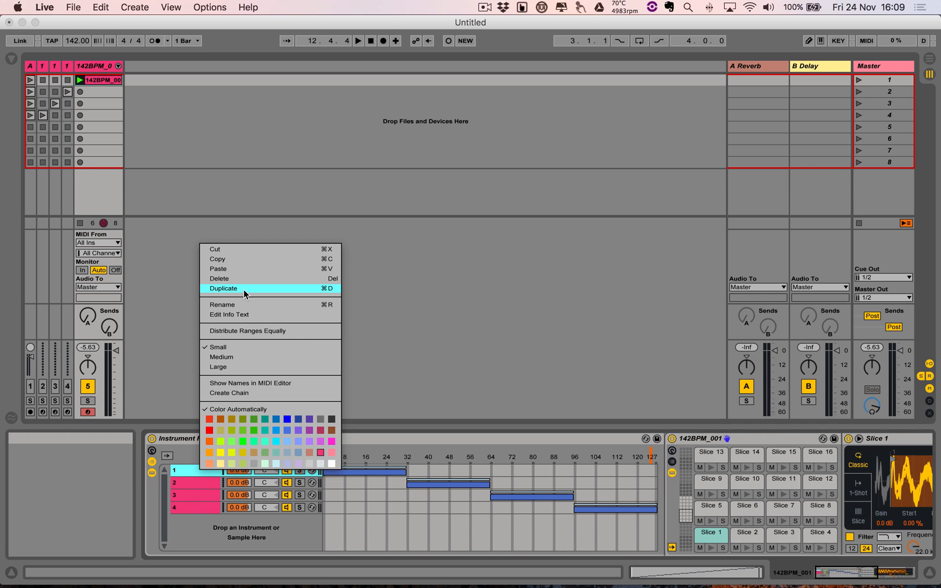
click(223, 288)
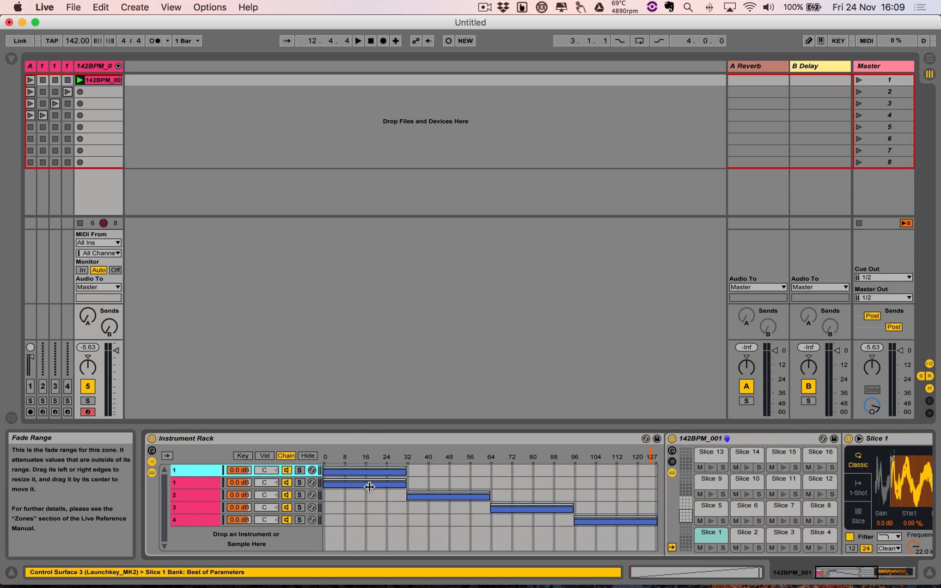
right_click(370, 486)
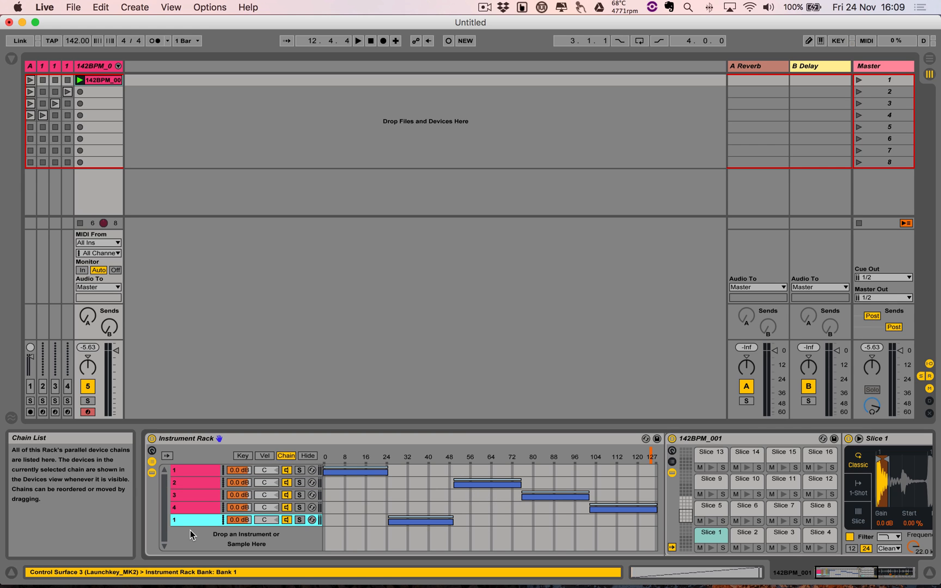
mouse_move(191, 523)
text( Distortion)
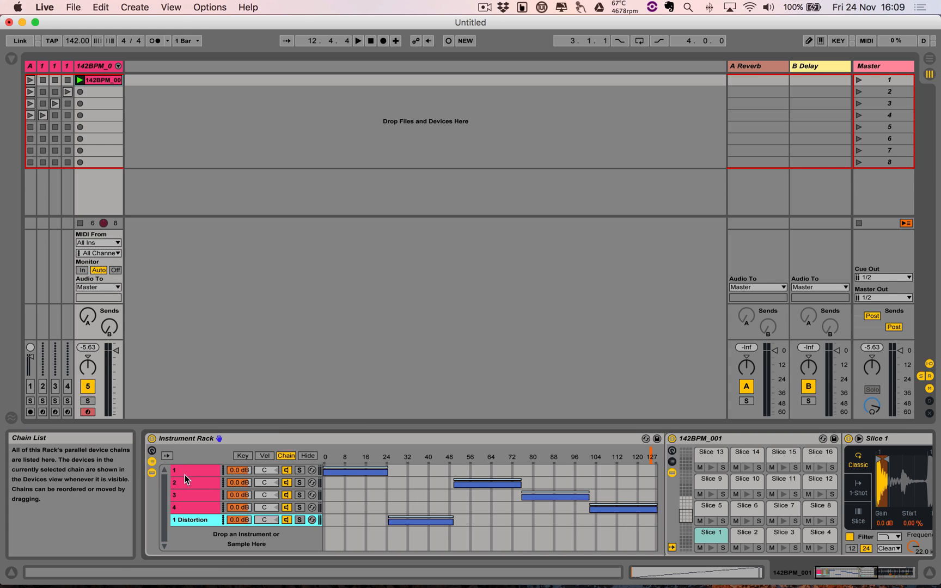
Duplicate chain 2 so a copy appears as the rack's sixth chain
right_click(195, 470)
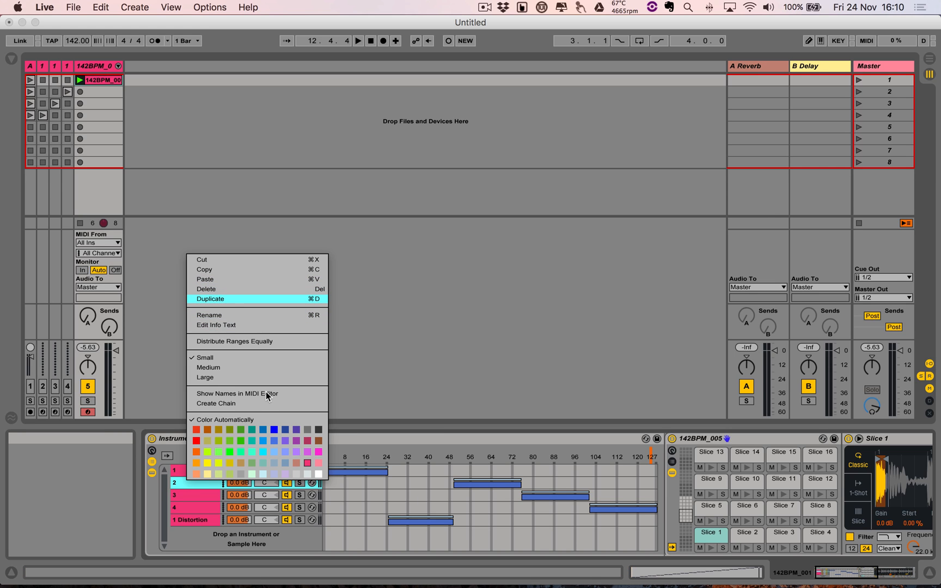
click(210, 299)
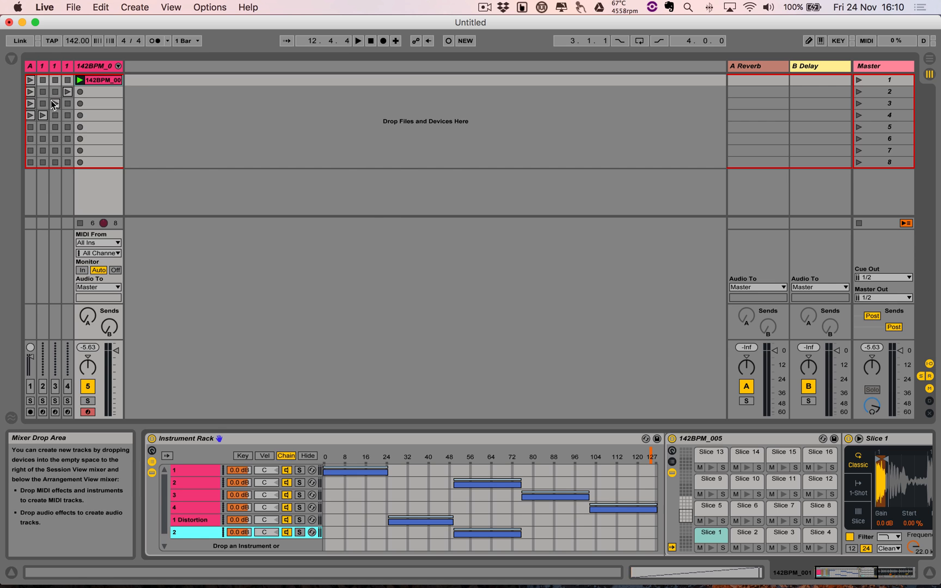
Add a Saturator from the browser's Audio Effects after the chain's Simpler
click(42, 113)
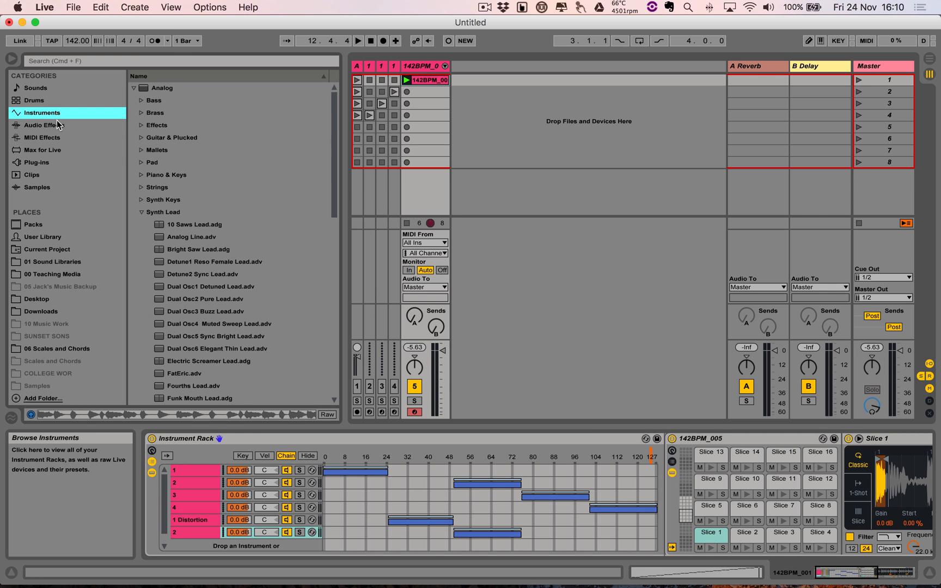
click(44, 125)
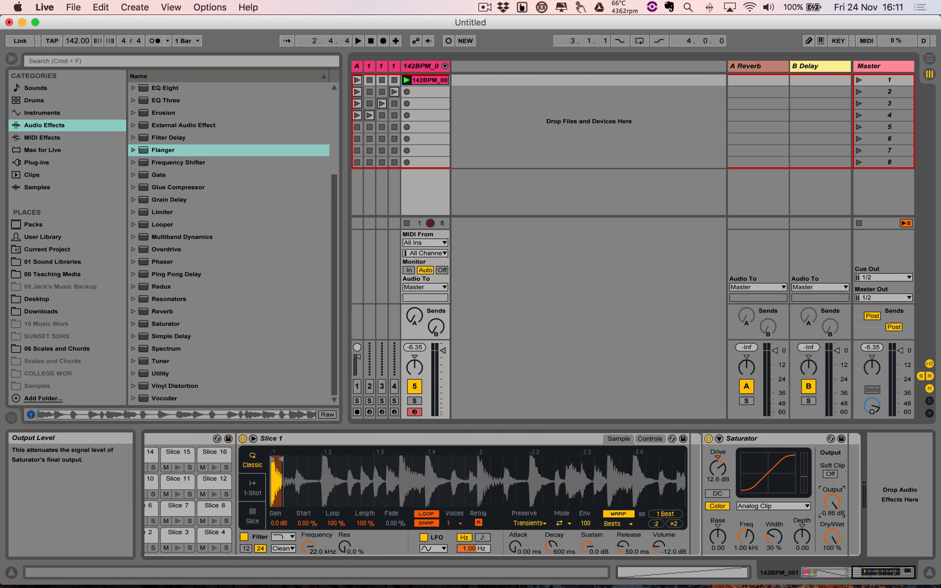
Raise the Saturator's drive to 24 dB and choose its clipping curve type
click(773, 505)
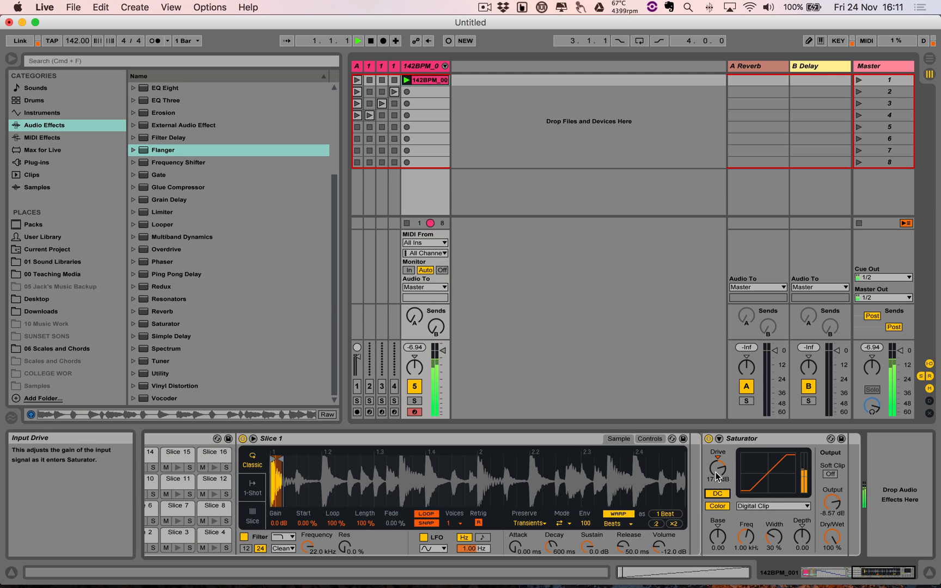
drag(717, 469, 723, 456)
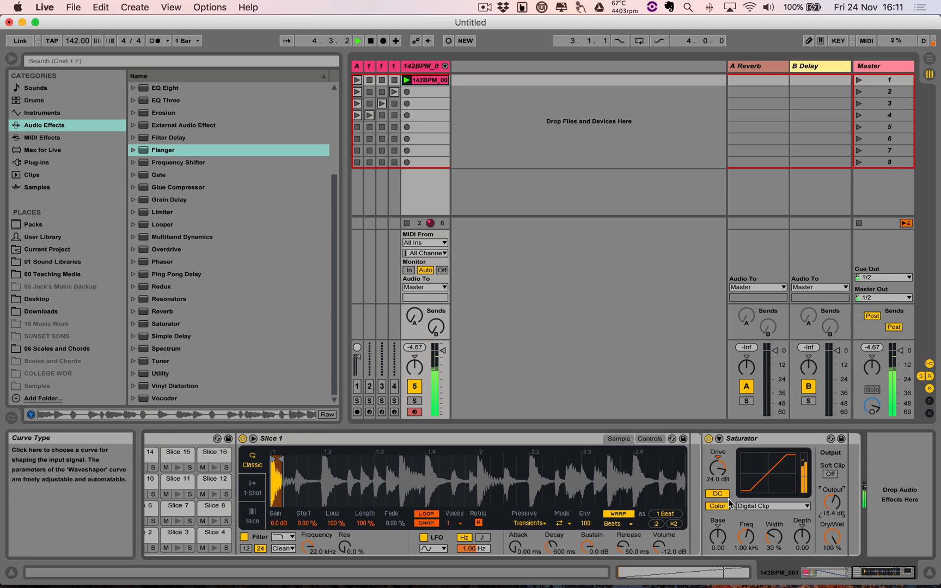
click(772, 506)
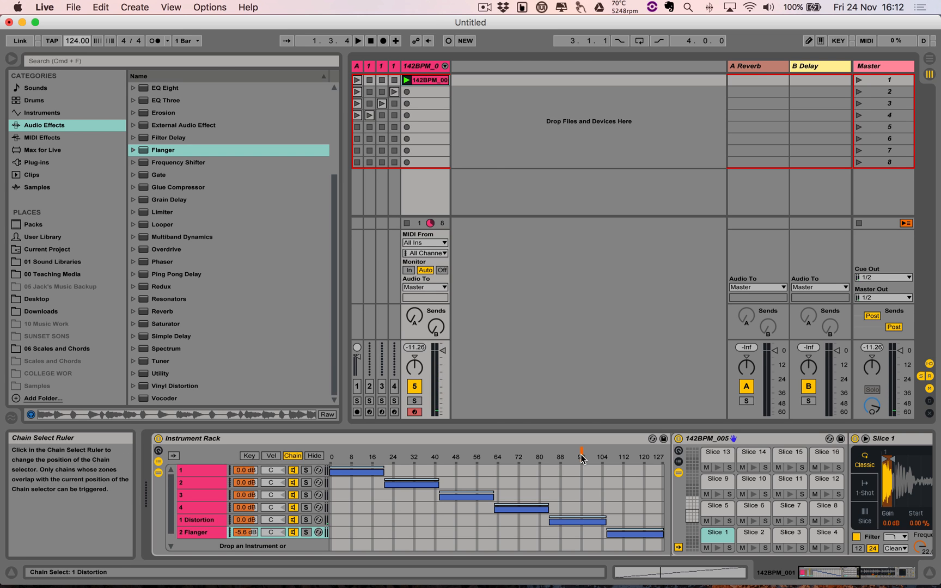
Create an empty MIDI clip whose note lanes list Slice 1 through Slice 32
click(866, 40)
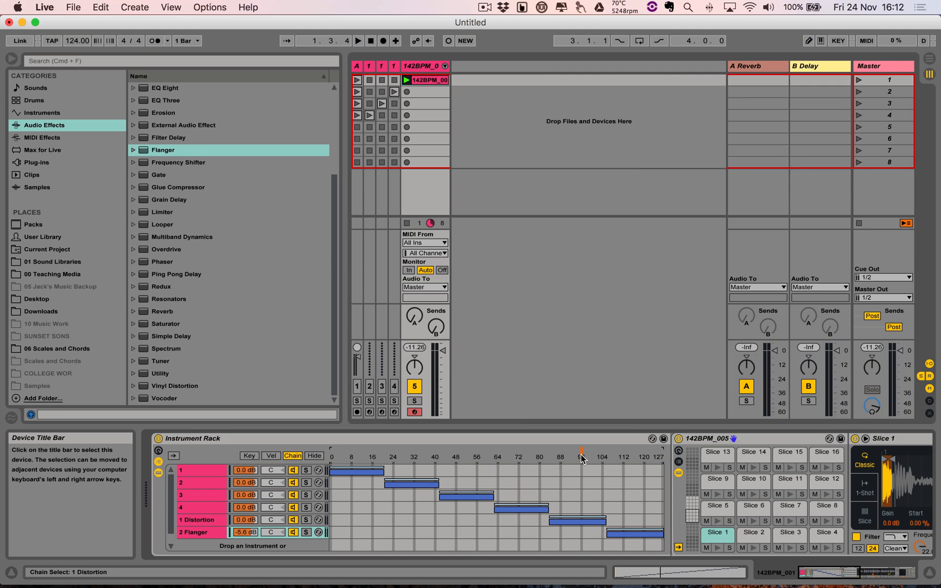
click(357, 40)
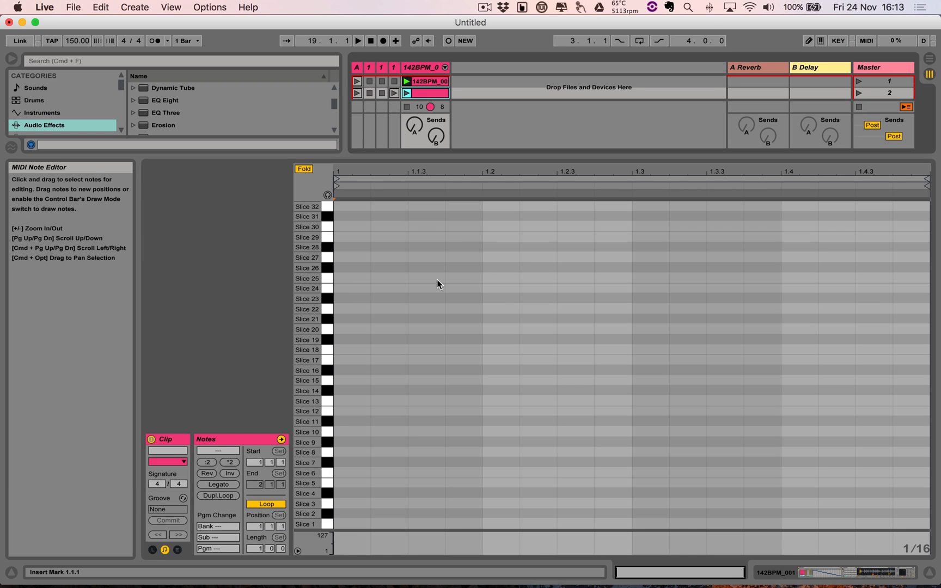
mouse_move(426, 345)
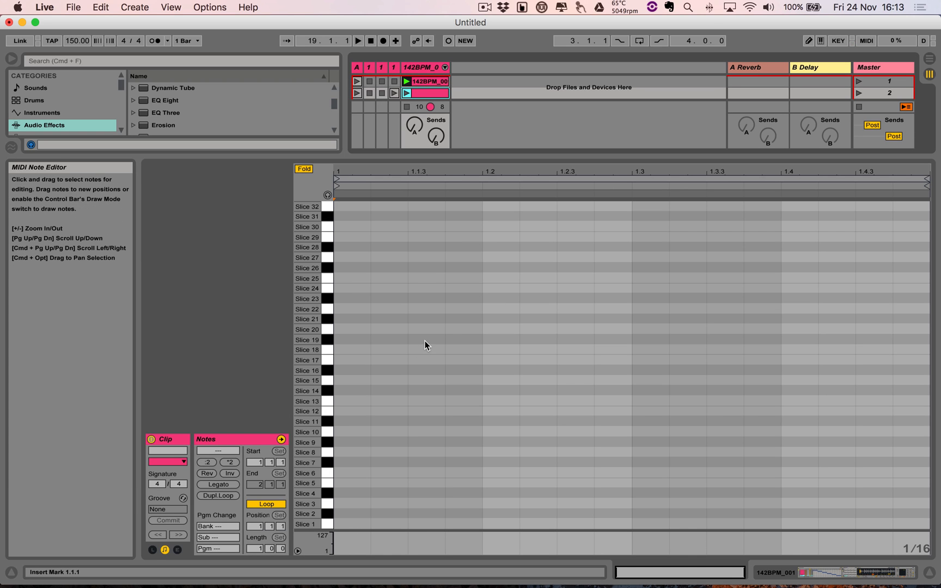
mouse_move(433, 346)
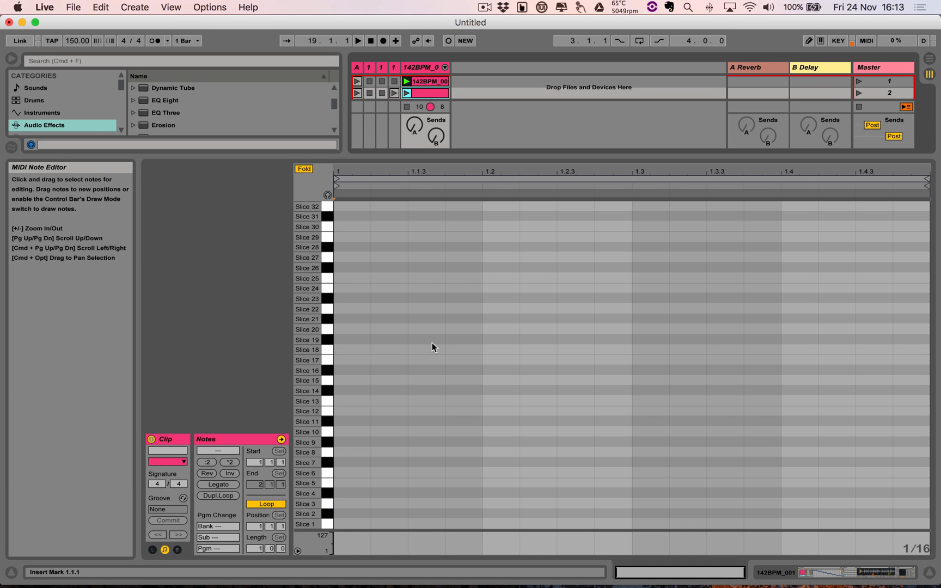
Draw a one-bar pattern of slice notes in Draw Mode and launch the clip
click(808, 41)
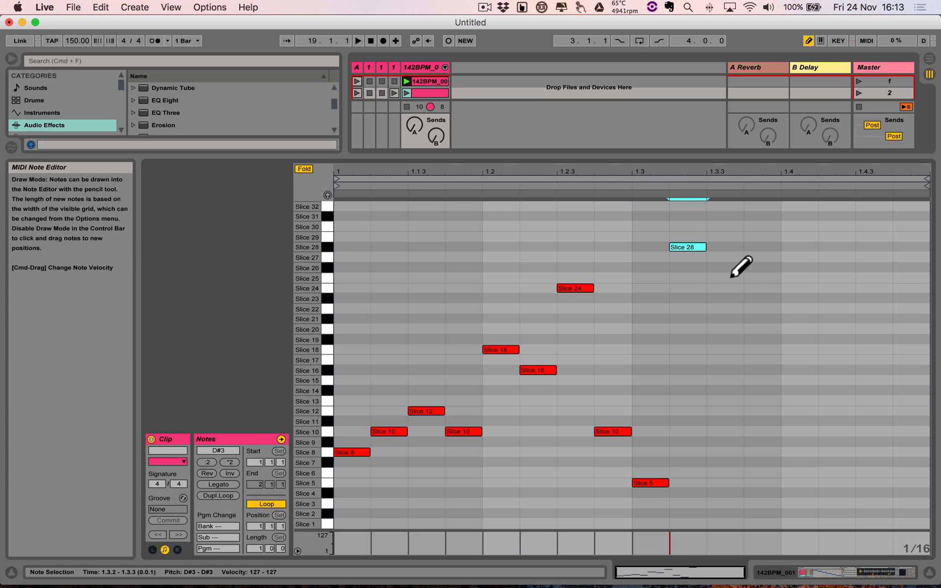
click(799, 360)
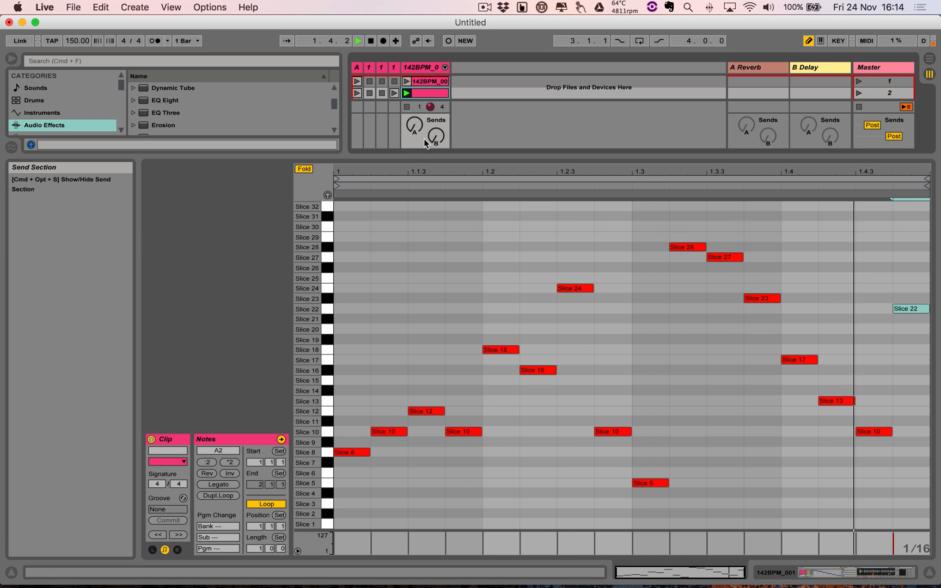
click(358, 40)
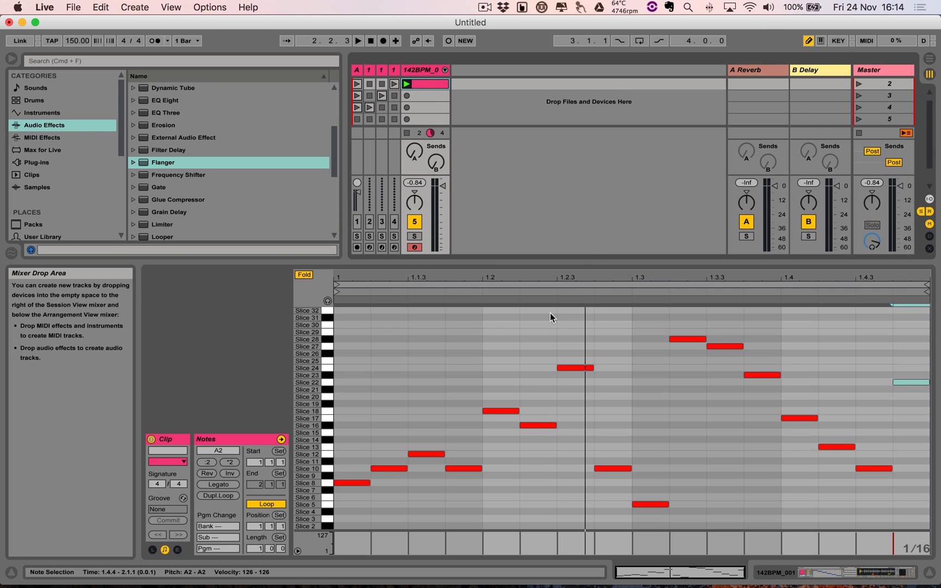
Double the clip to two bars with Dupl. Loop and launch the third clip
click(217, 495)
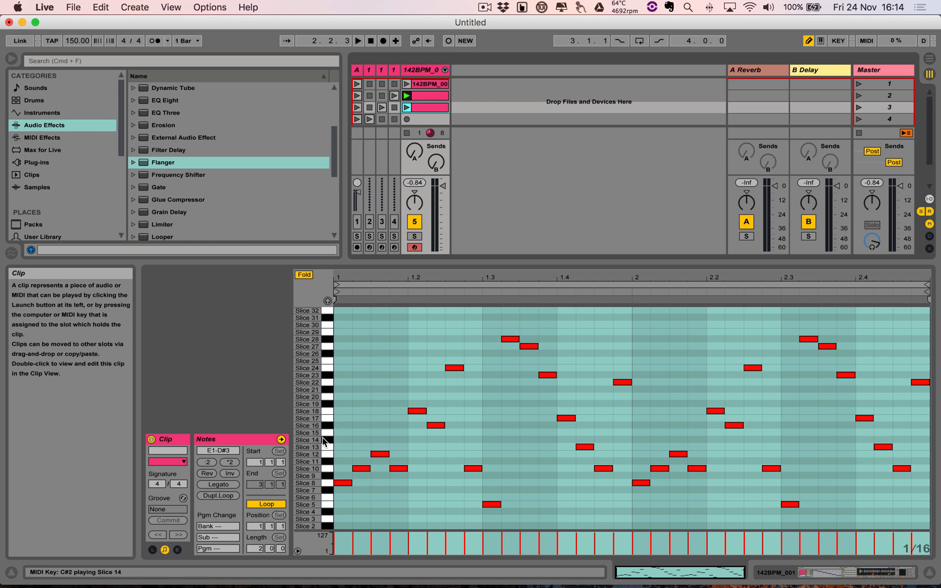
click(207, 474)
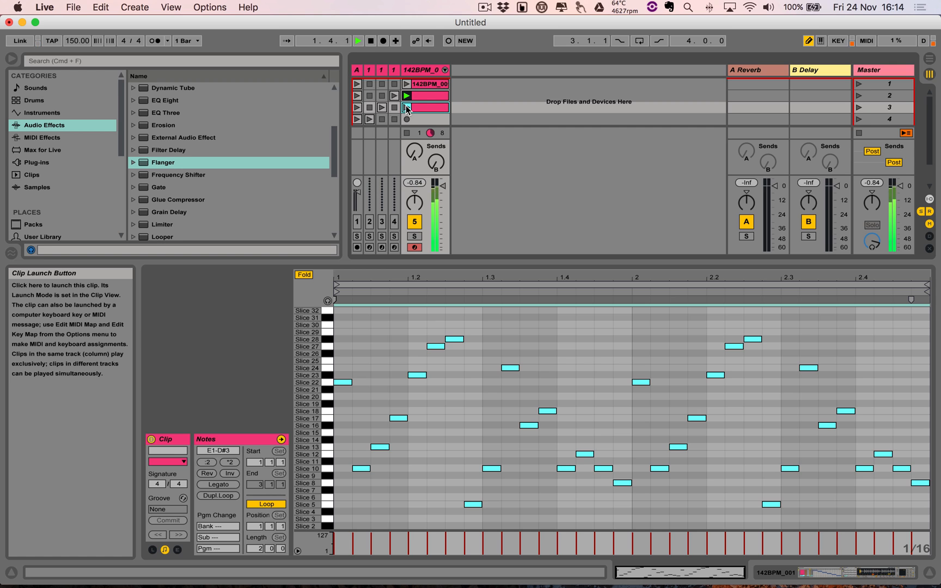
click(406, 108)
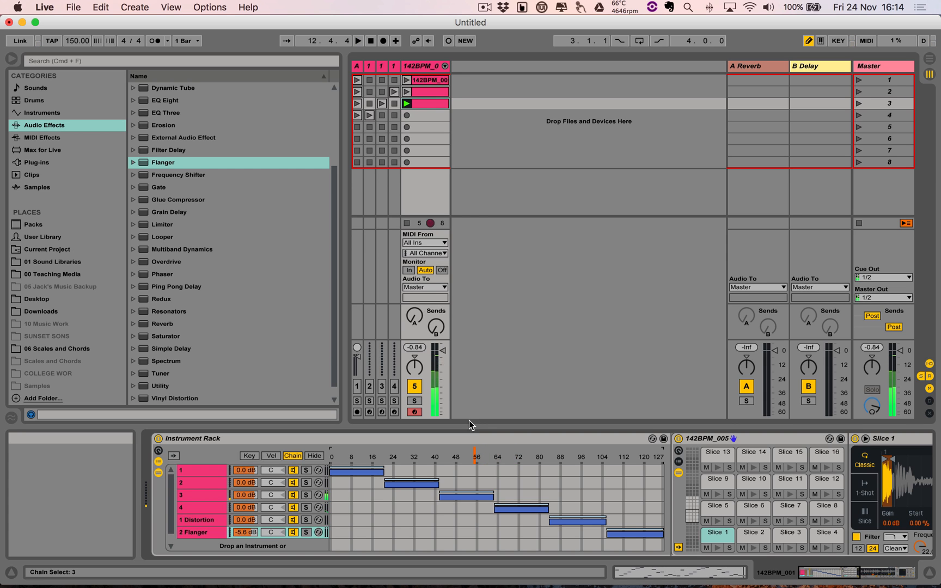
Launch the fourth two-bar clip with its rearranged slice pattern
click(407, 115)
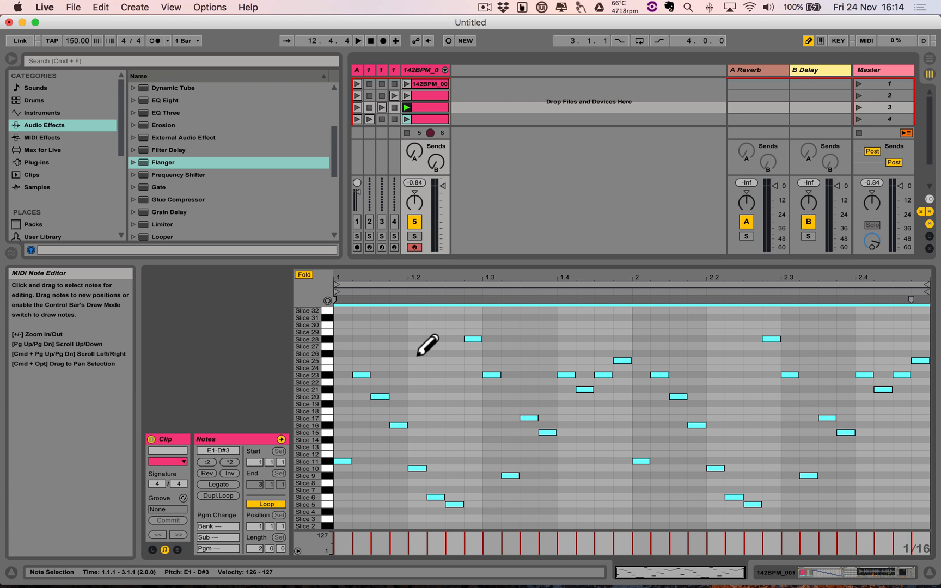
click(405, 119)
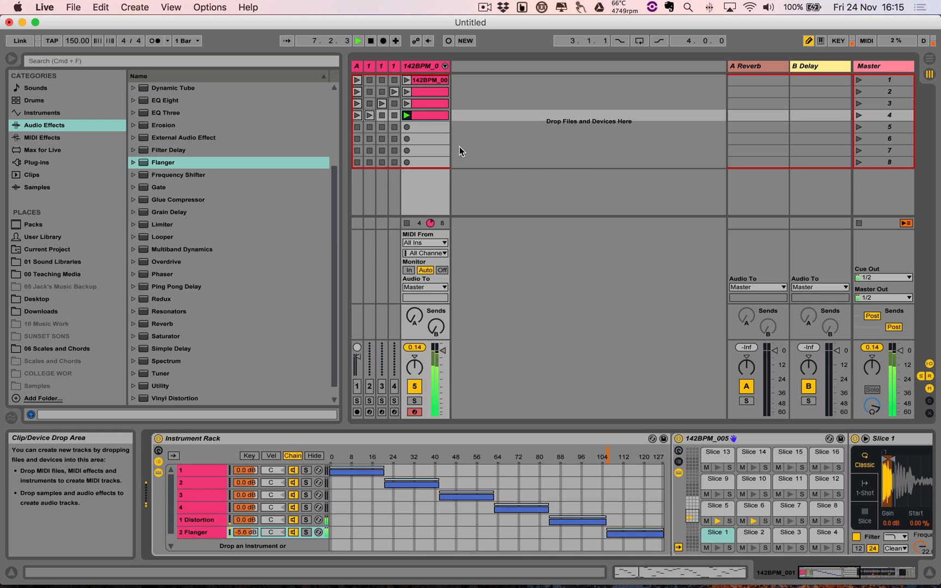
click(357, 40)
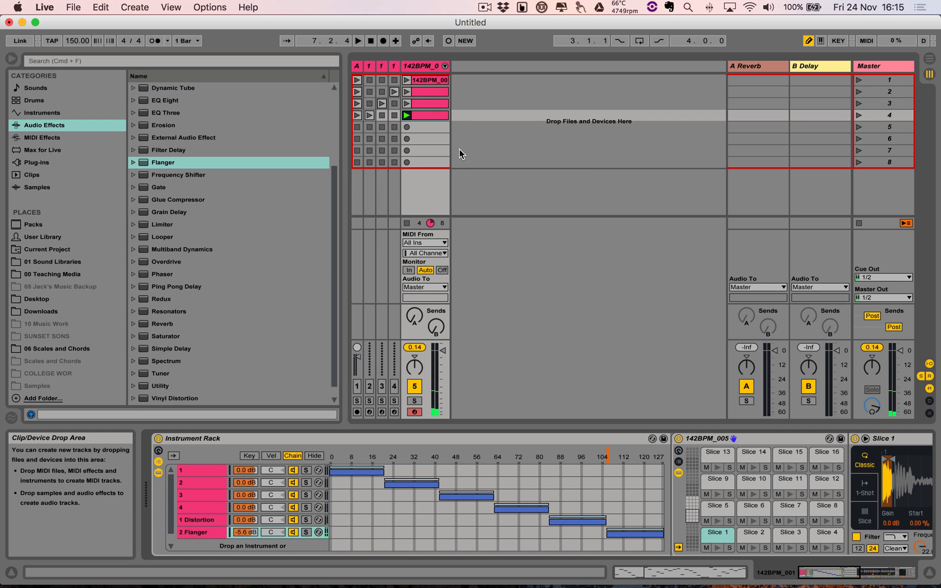
mouse_move(159, 452)
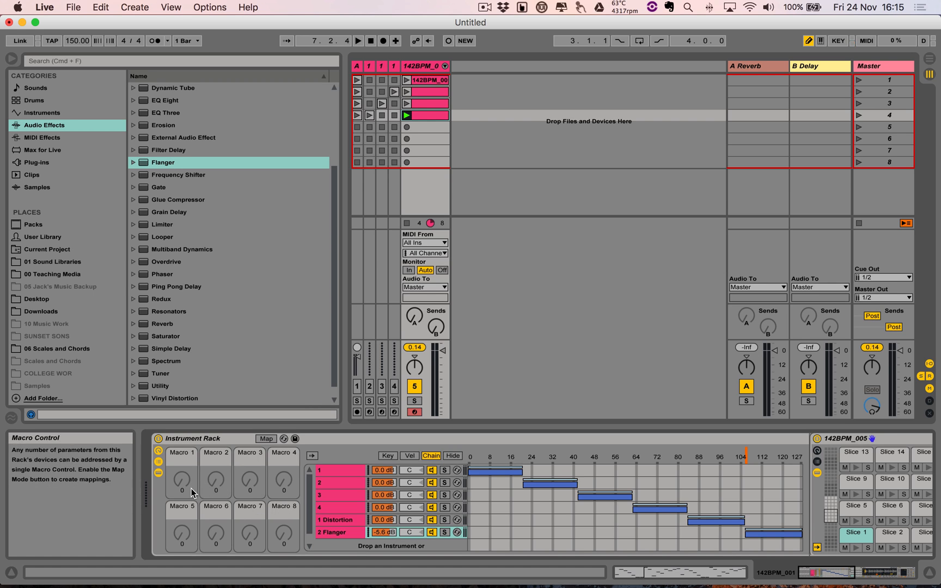
mouse_move(231, 488)
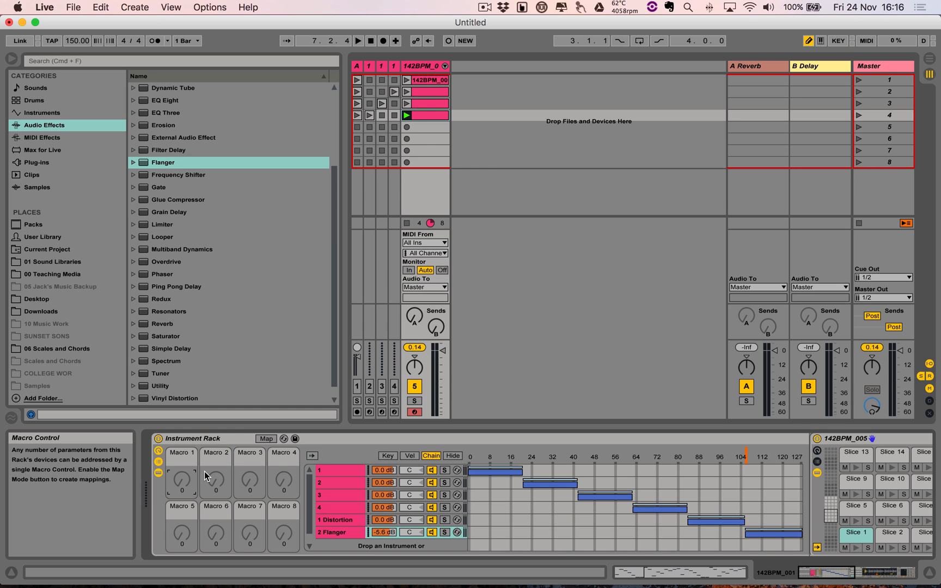
mouse_move(251, 485)
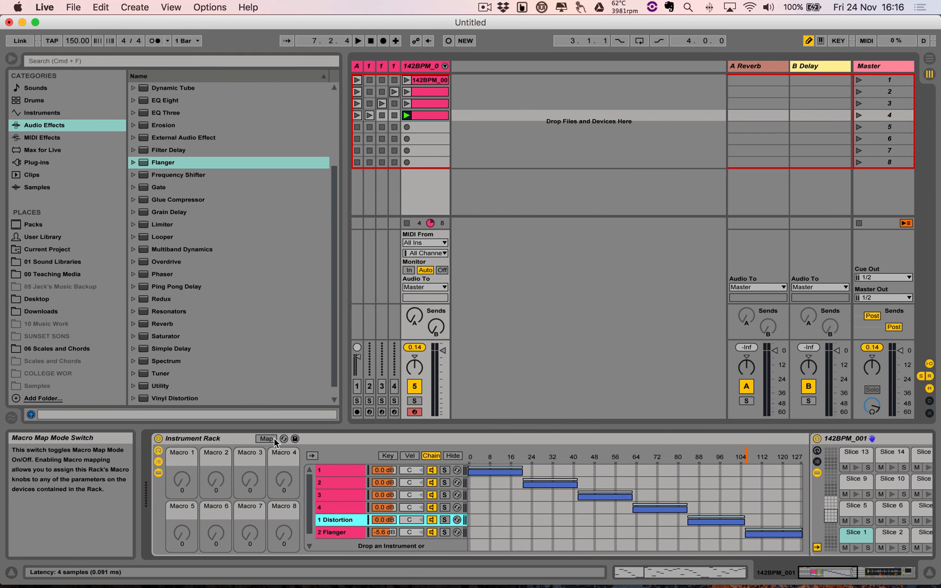
click(266, 439)
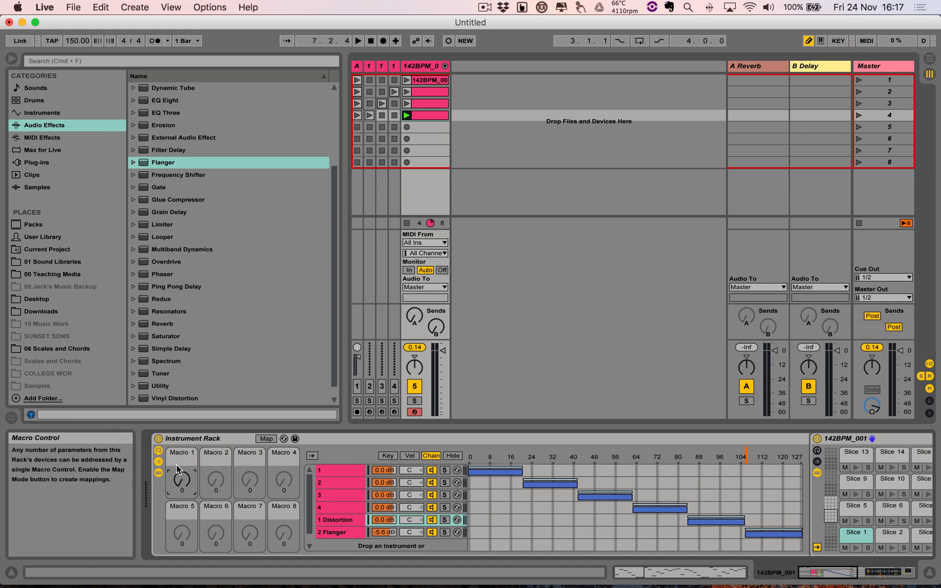
Delete Macro 1's CC 21 mapping, leaving the chain selector on CC 28
click(866, 41)
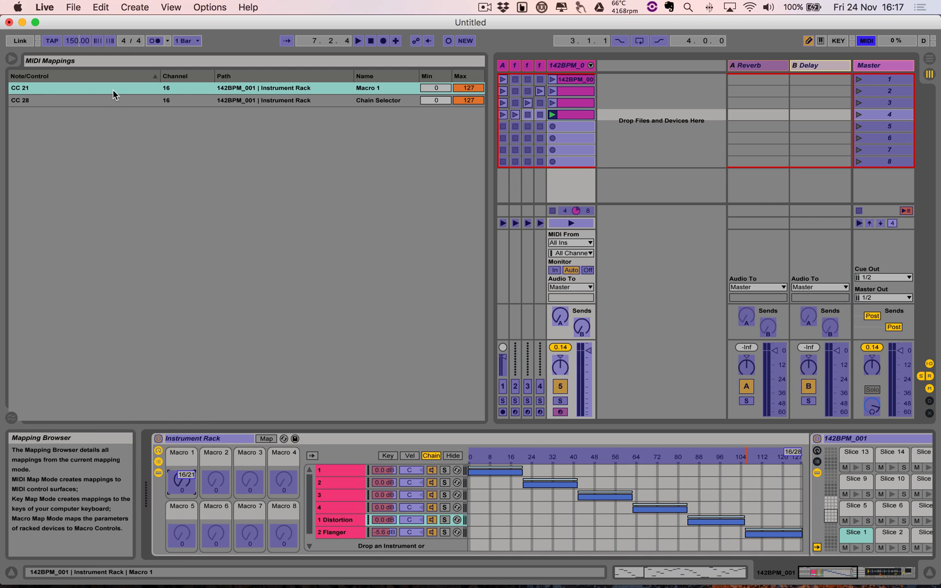
click(866, 40)
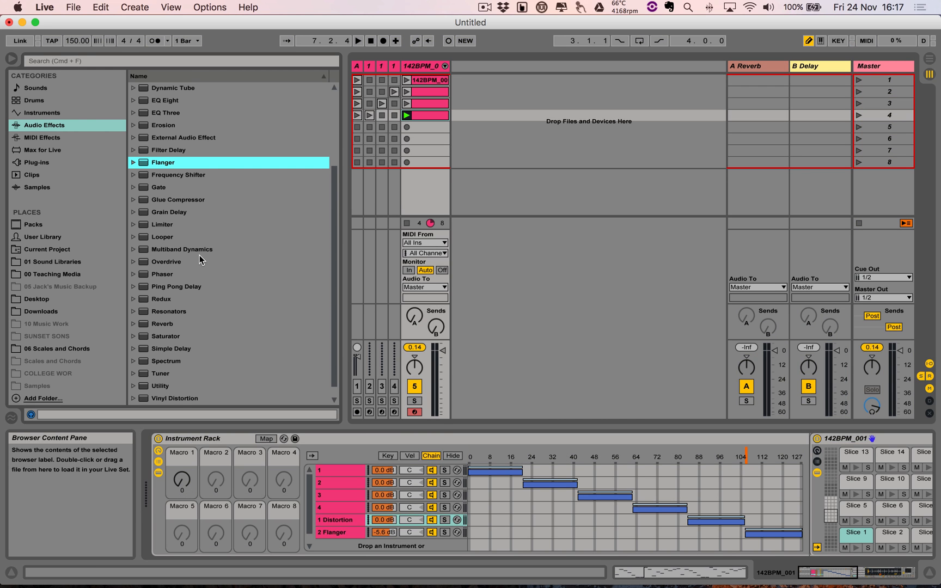
mouse_move(226, 444)
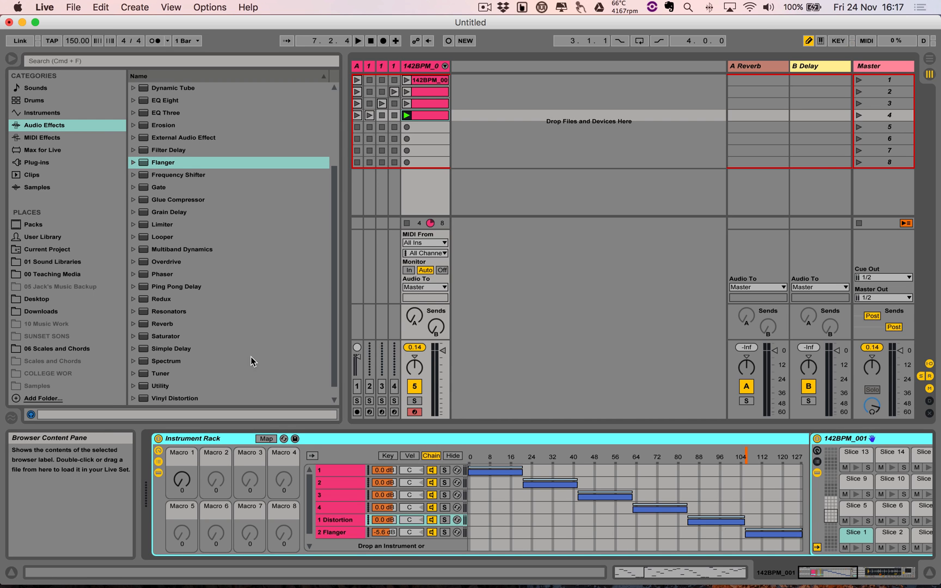
mouse_move(250, 322)
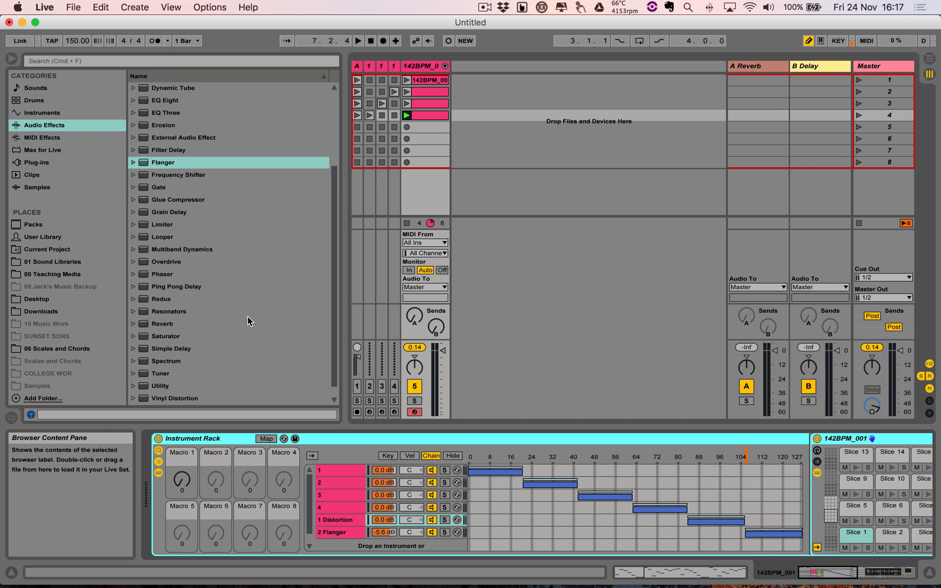
mouse_move(360, 434)
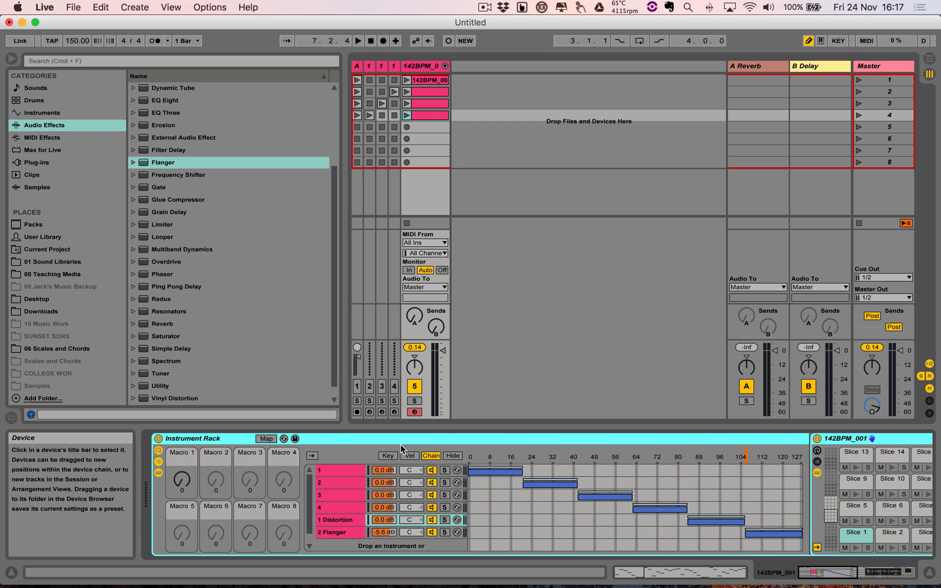
mouse_move(180, 481)
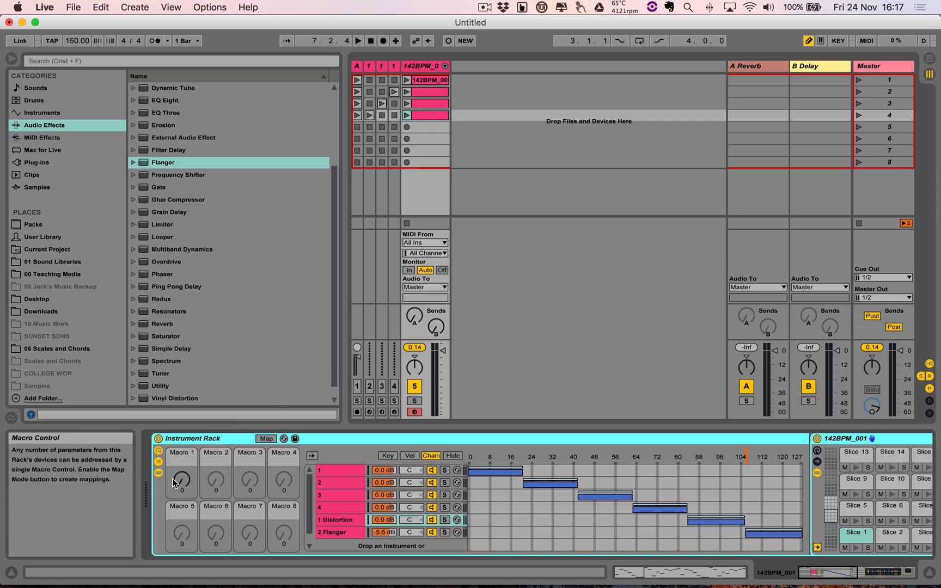
mouse_move(233, 439)
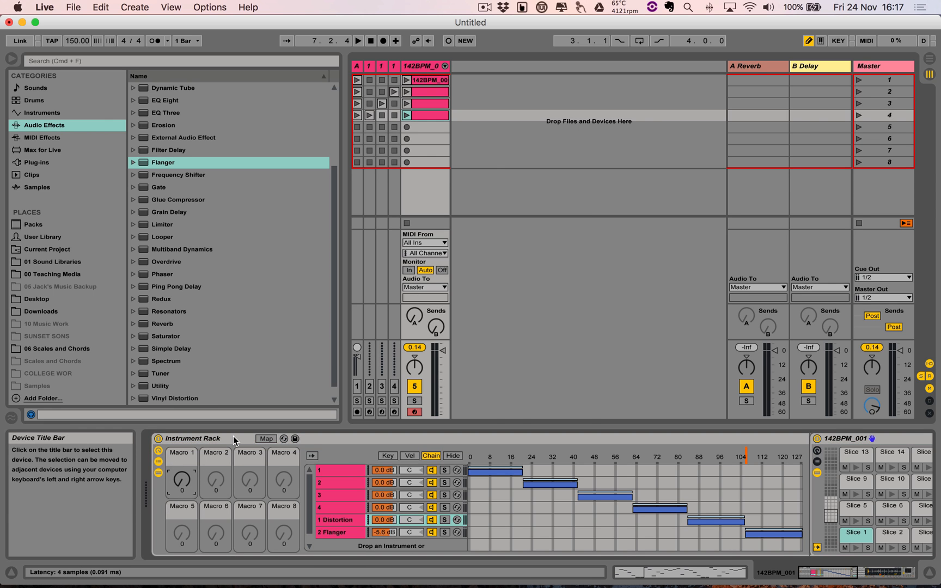
click(866, 40)
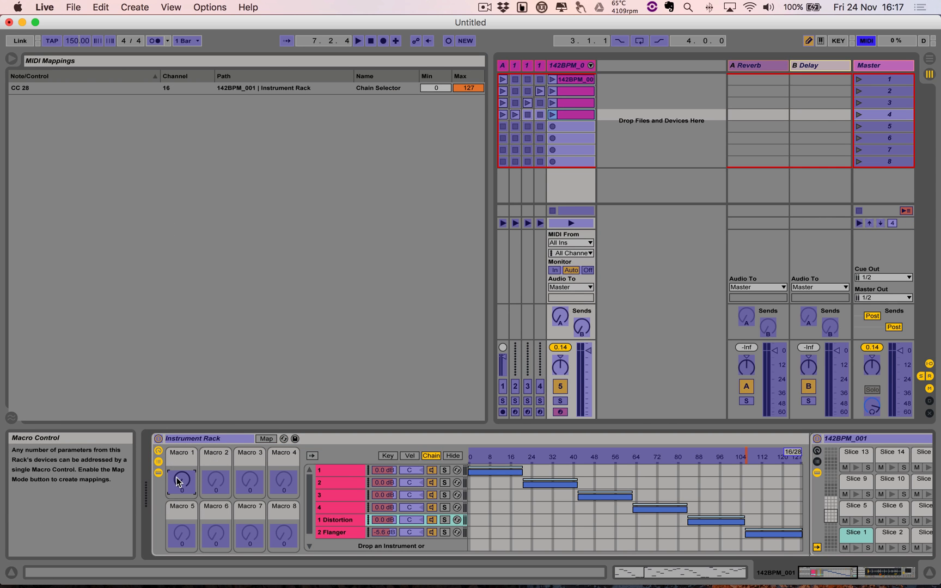
click(866, 40)
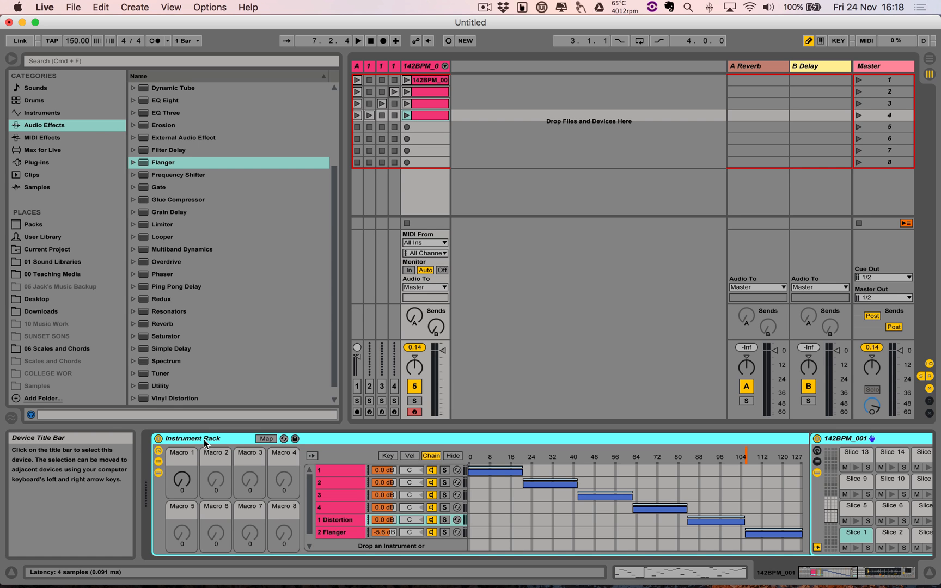
mouse_move(206, 447)
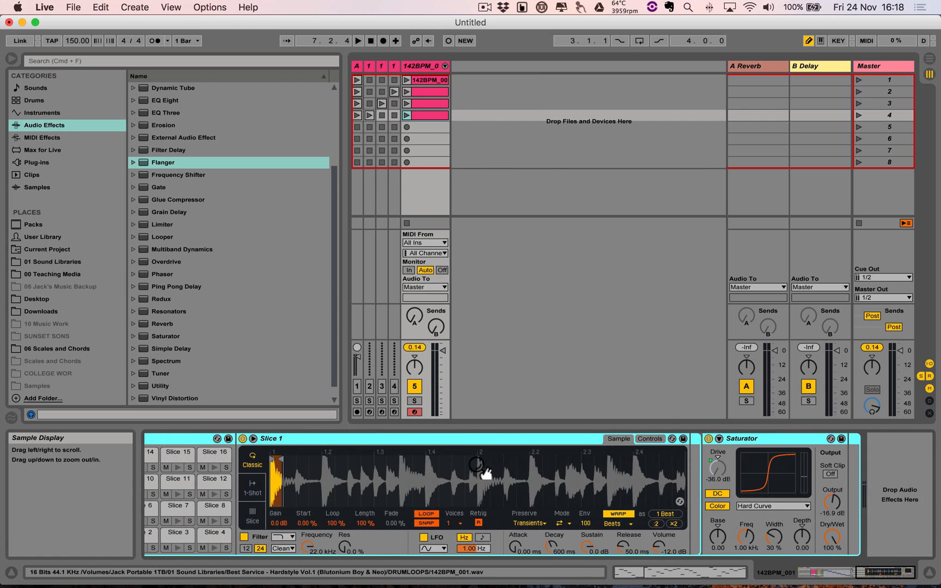
Play the first drum-loop clip and turn Macro 1 up to 104 to drive Flanger feedback
drag(716, 469, 715, 438)
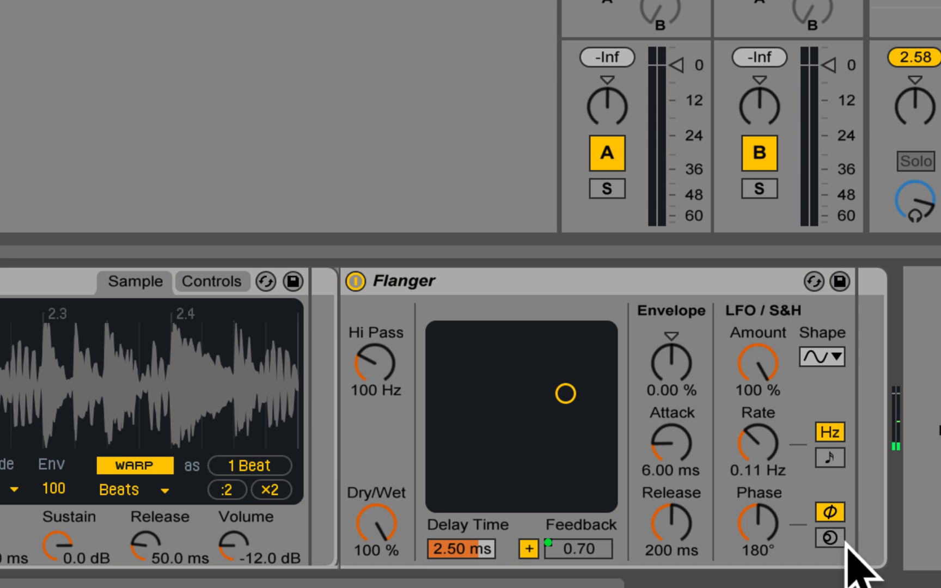
drag(578, 549, 578, 543)
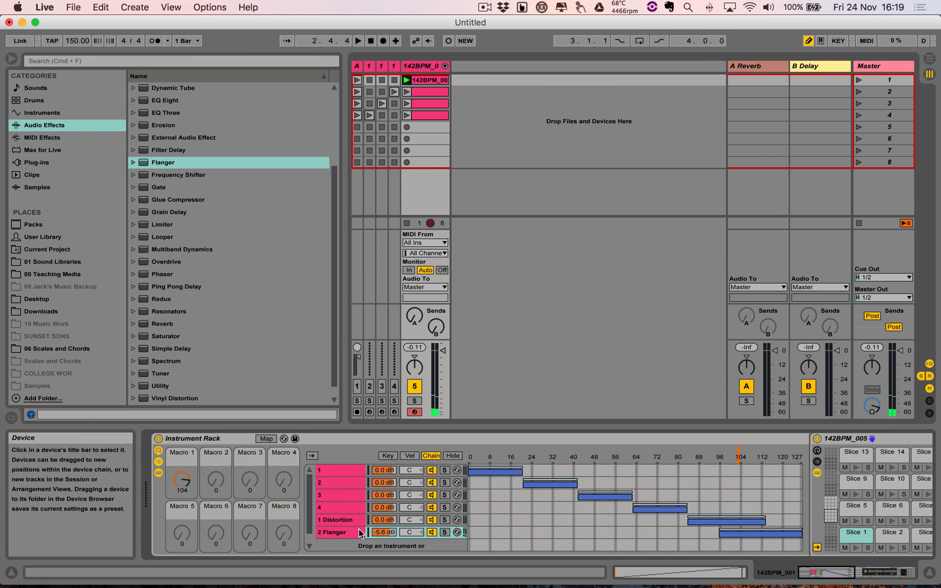
Sweep Macro 1 down and back up so Flanger feedback swings 0.85–0.47, leaving it at 120
click(266, 439)
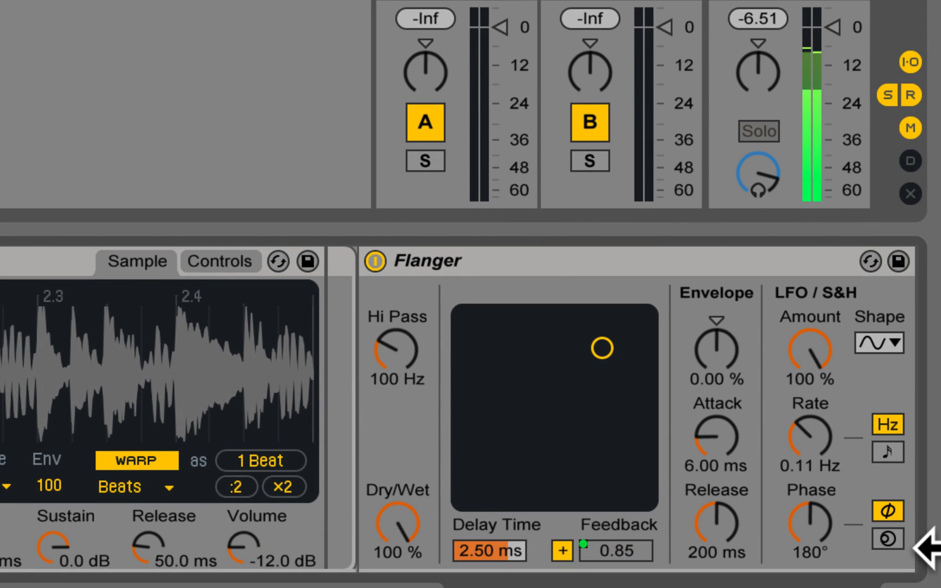
drag(600, 349, 601, 478)
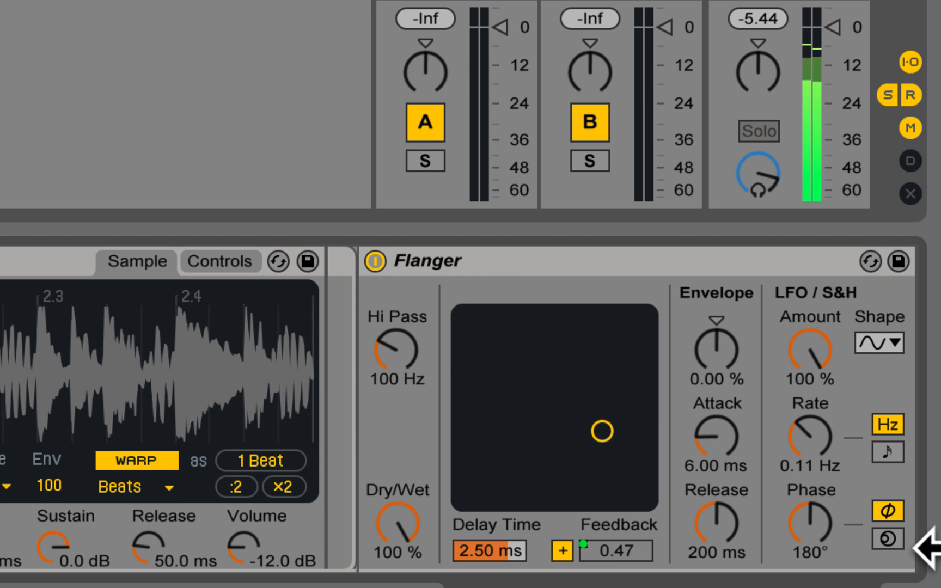
drag(601, 431, 601, 361)
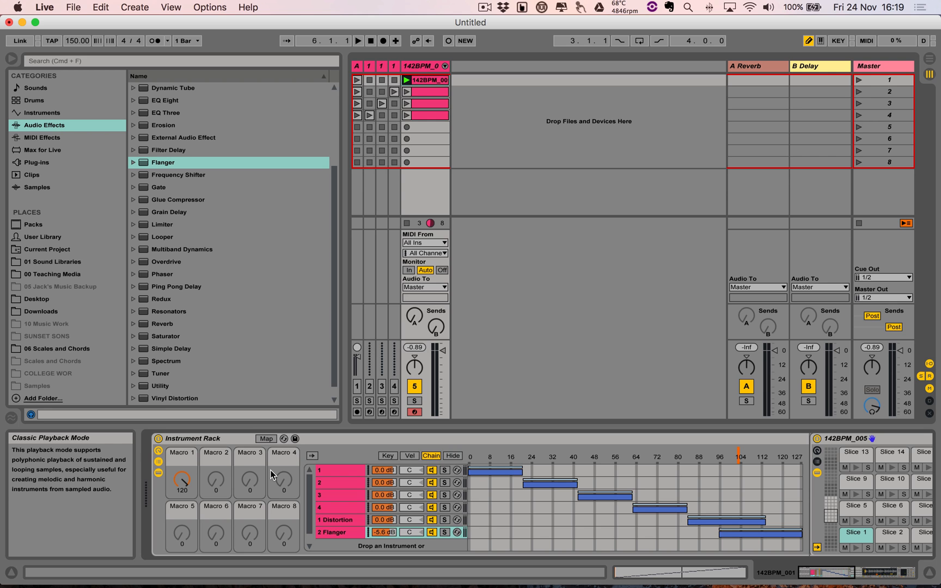
mouse_move(468, 497)
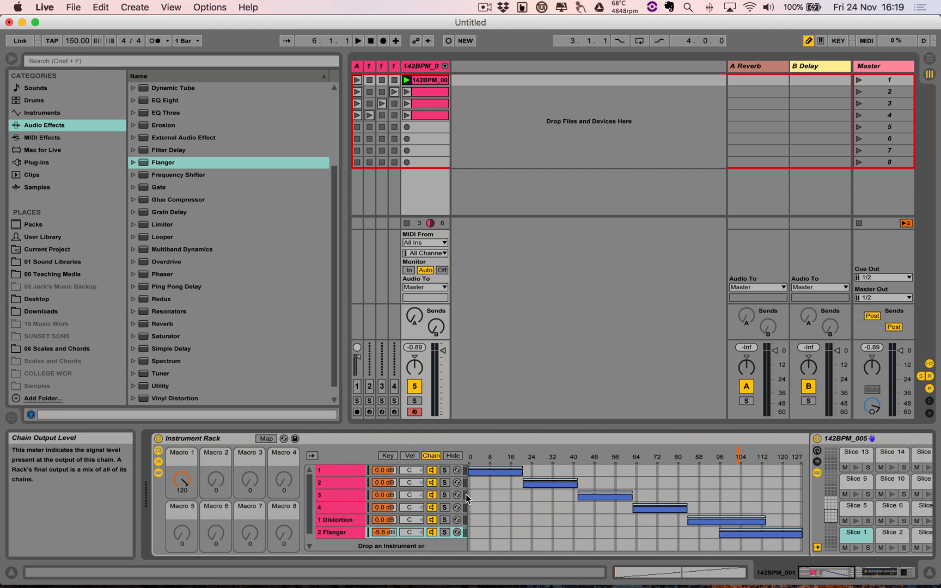
mouse_move(215, 464)
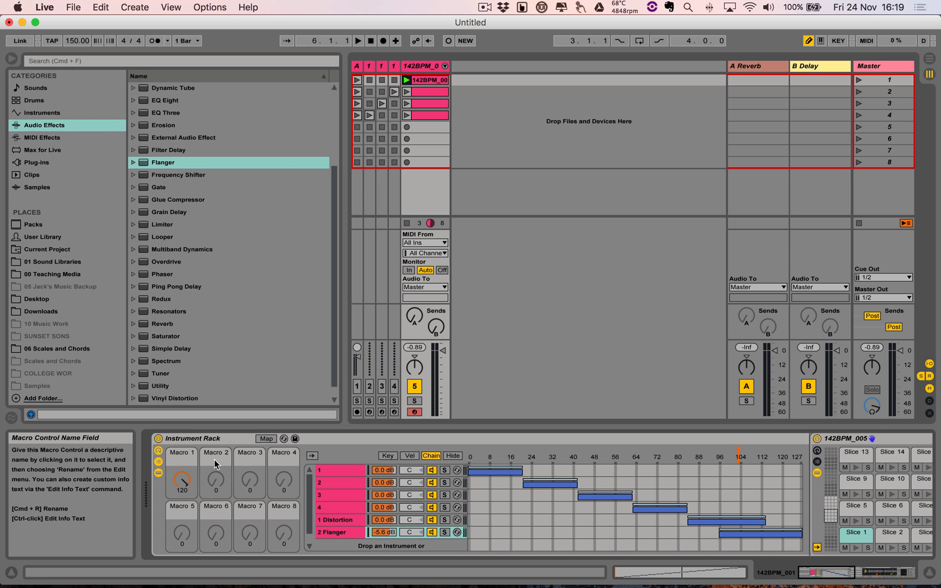
mouse_move(345, 470)
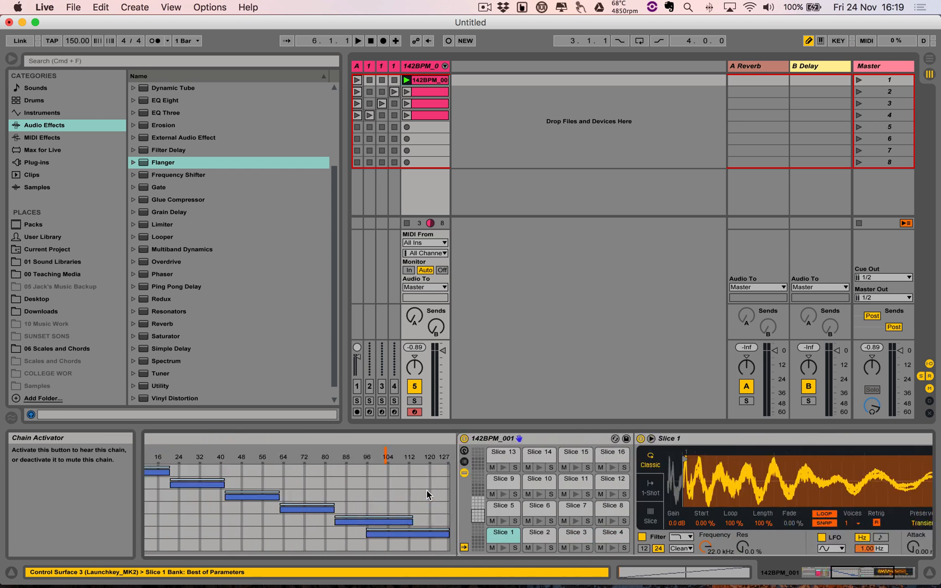
Show the Slice 1 pad's Simpler with its waveform and playback settings
click(451, 451)
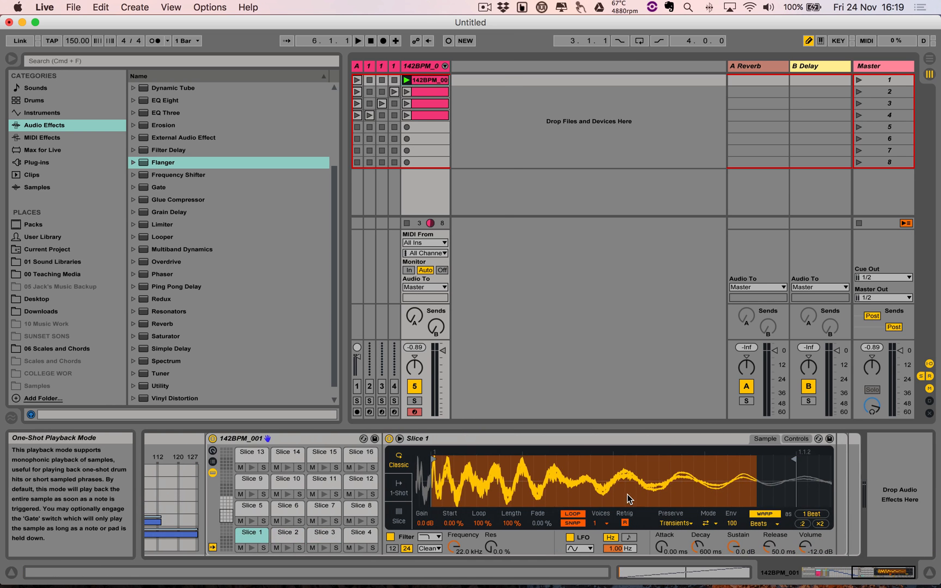
mouse_move(493, 545)
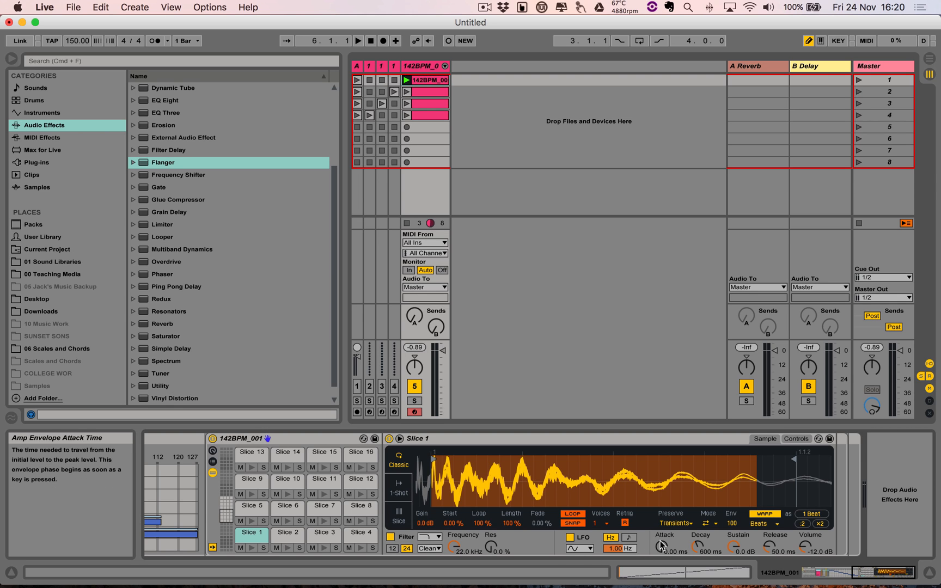
mouse_move(513, 517)
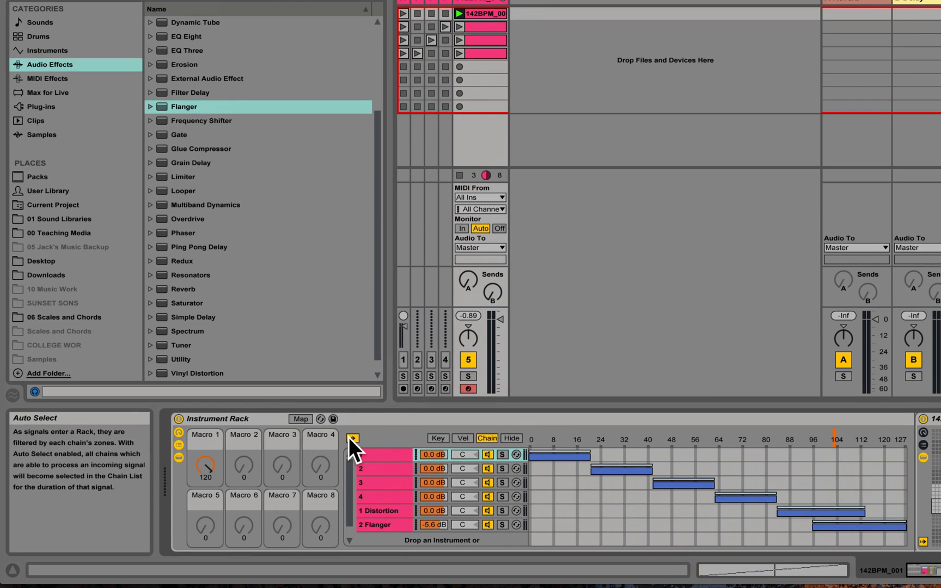
mouse_move(561, 448)
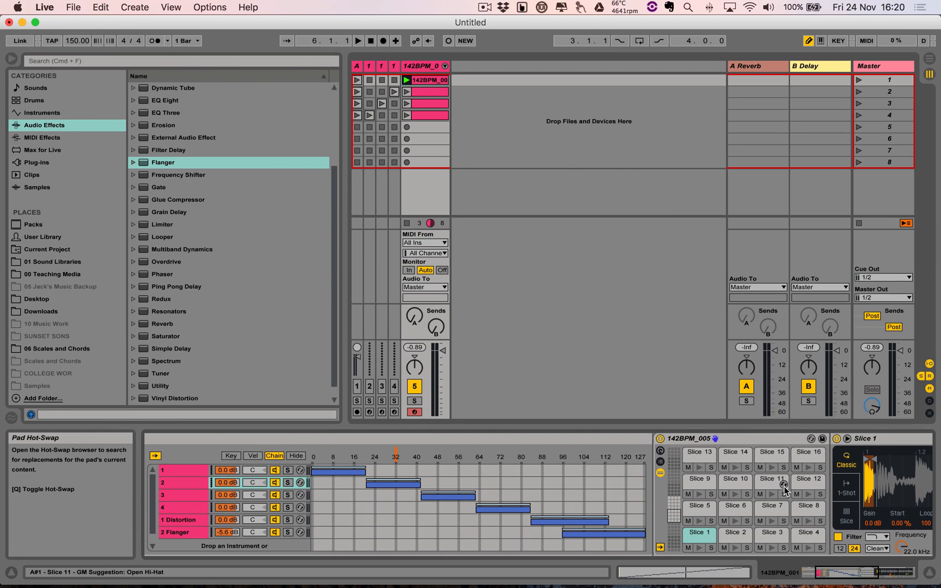
mouse_move(735, 451)
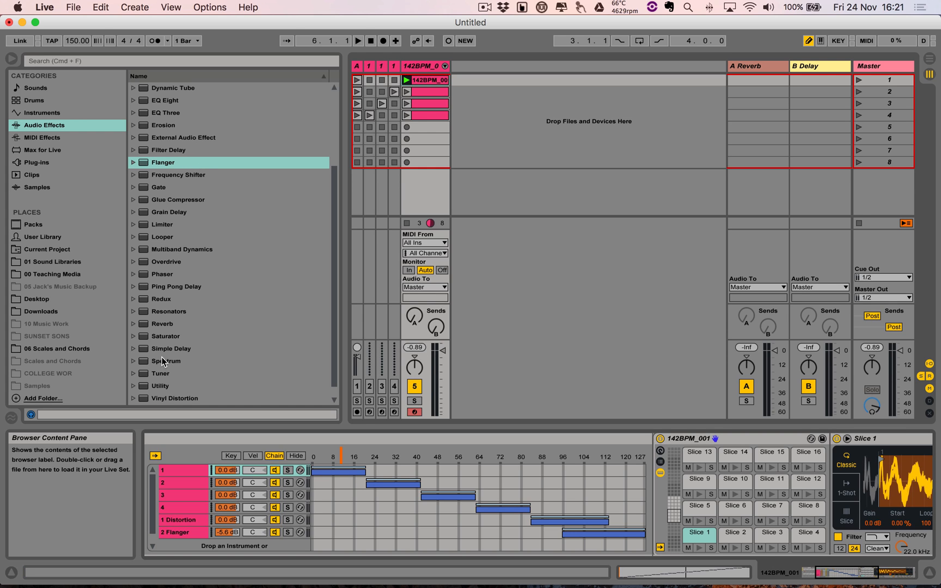
mouse_move(232, 288)
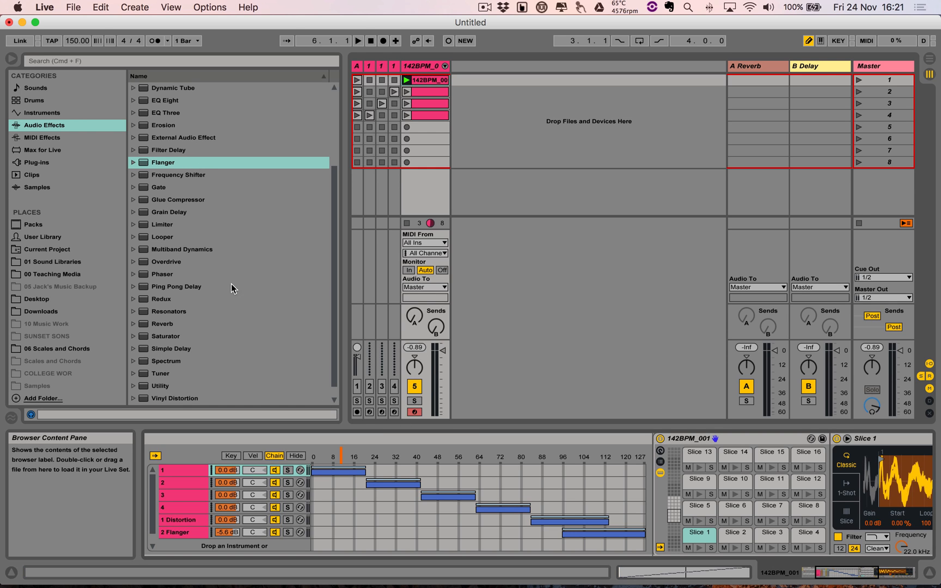